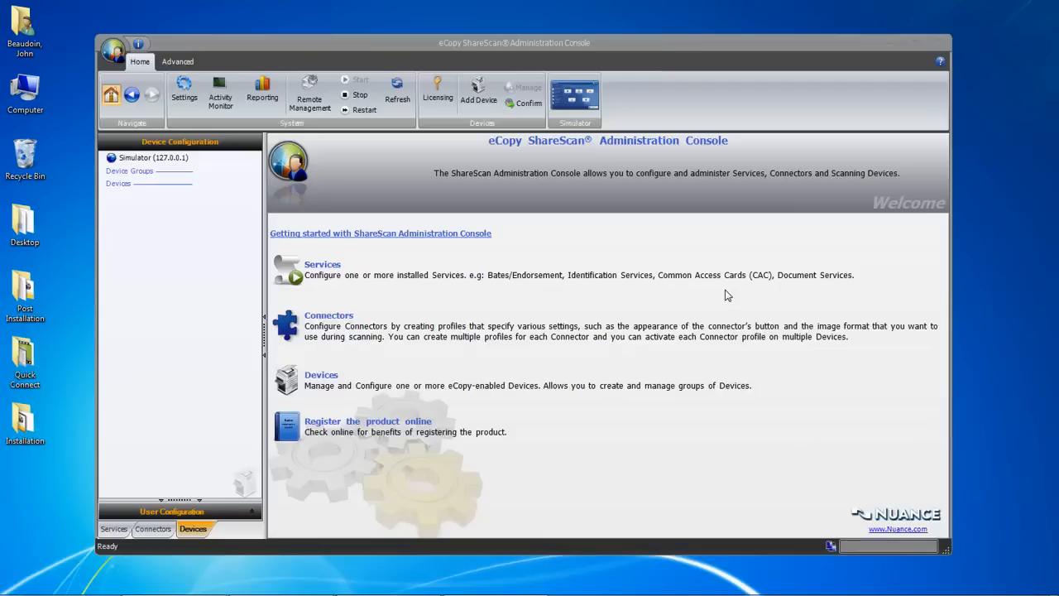
mouse_move(510, 136)
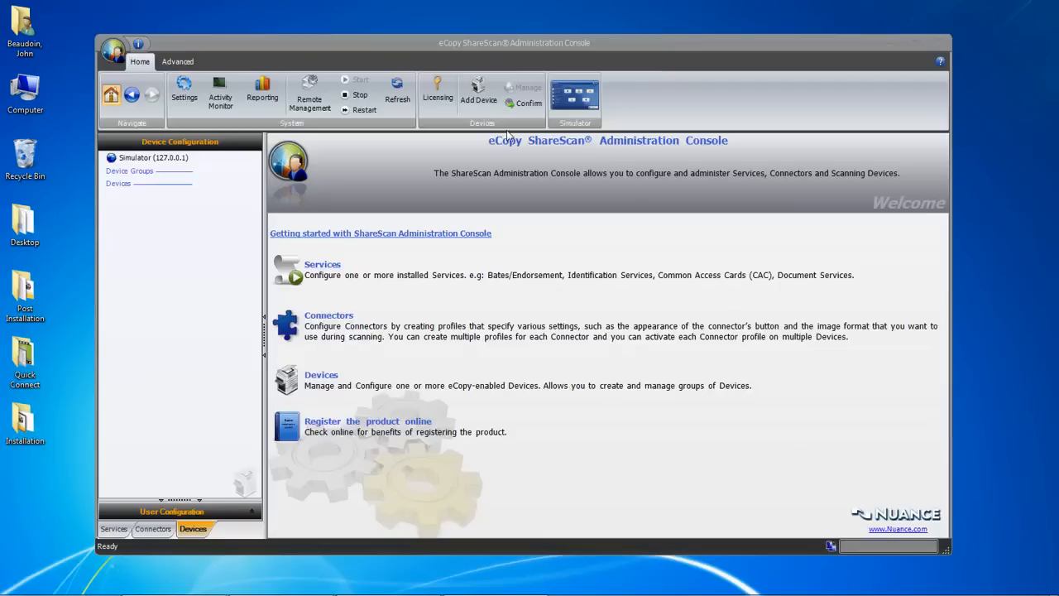
View the About box showing Console and Manager at 5.0.20923.0, then dismiss it.
click(139, 43)
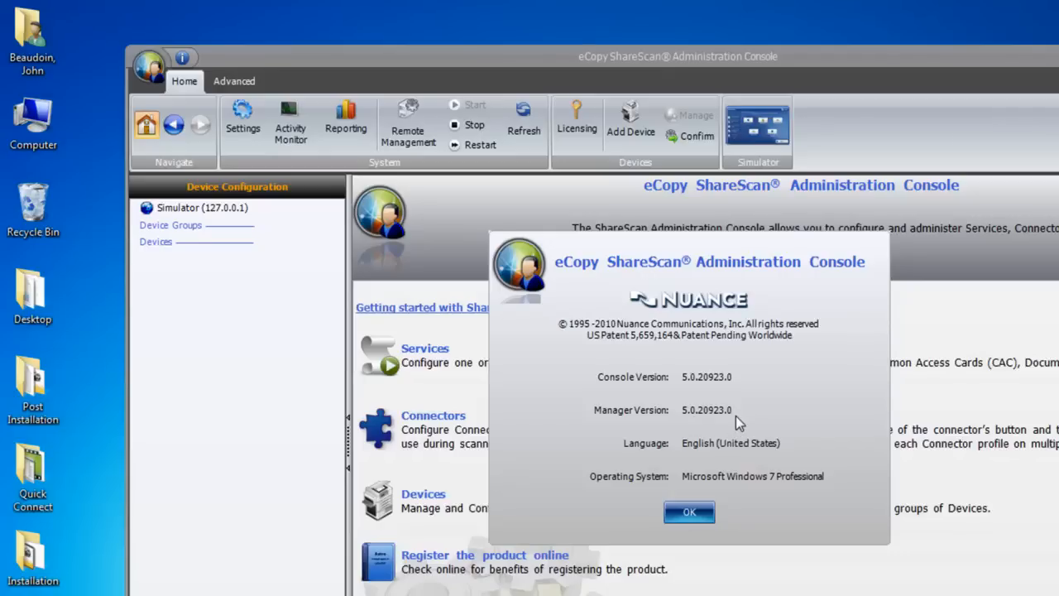
mouse_move(699, 506)
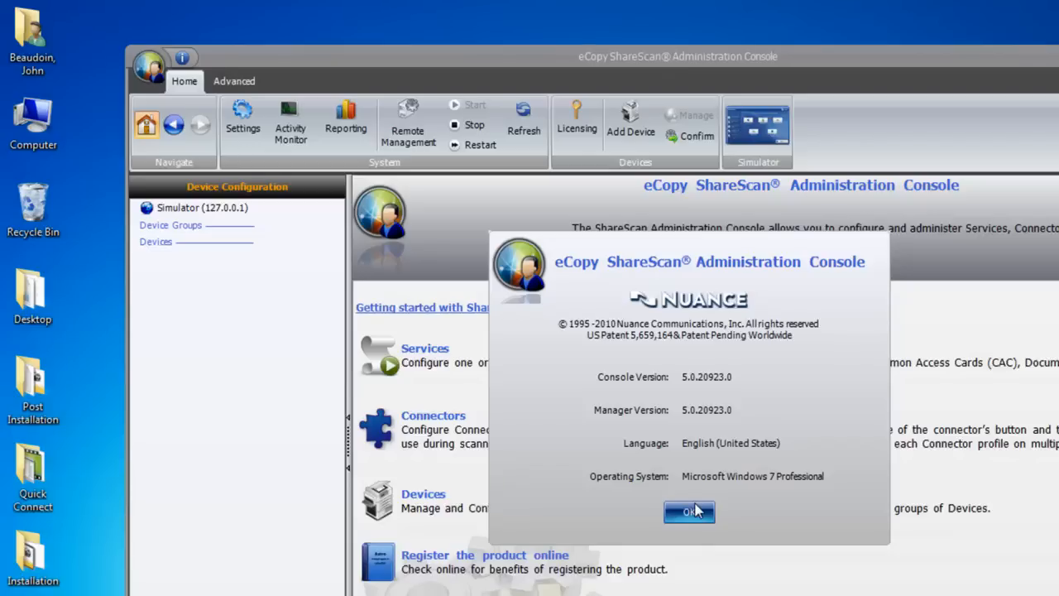
click(688, 512)
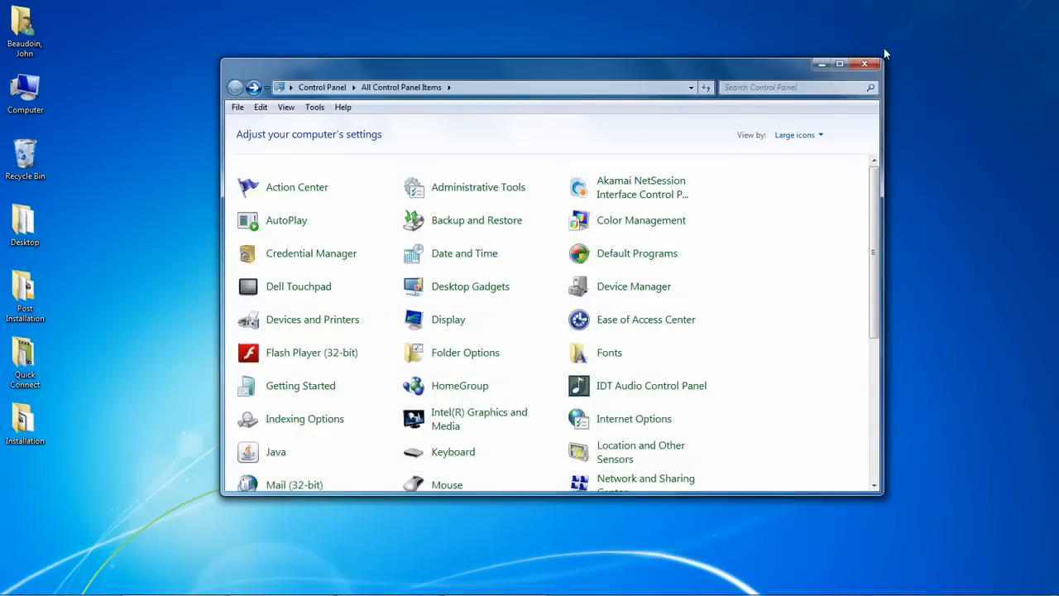
mouse_move(873, 202)
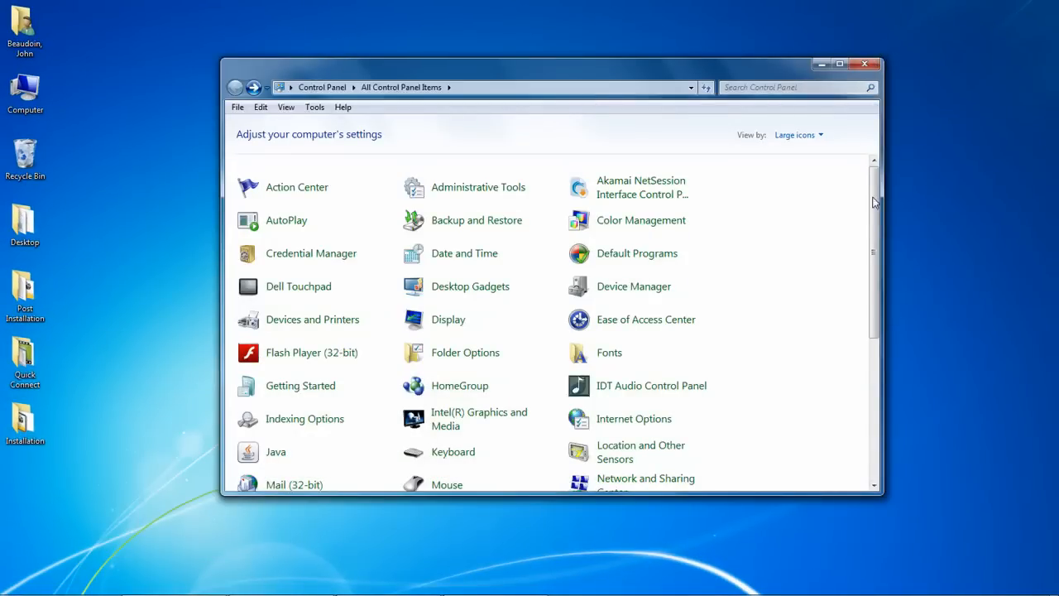
Browse Programs and Features to the eCopy ShareScan 5.0 entry at version 5.0.20923.0.
scroll(down, 3)
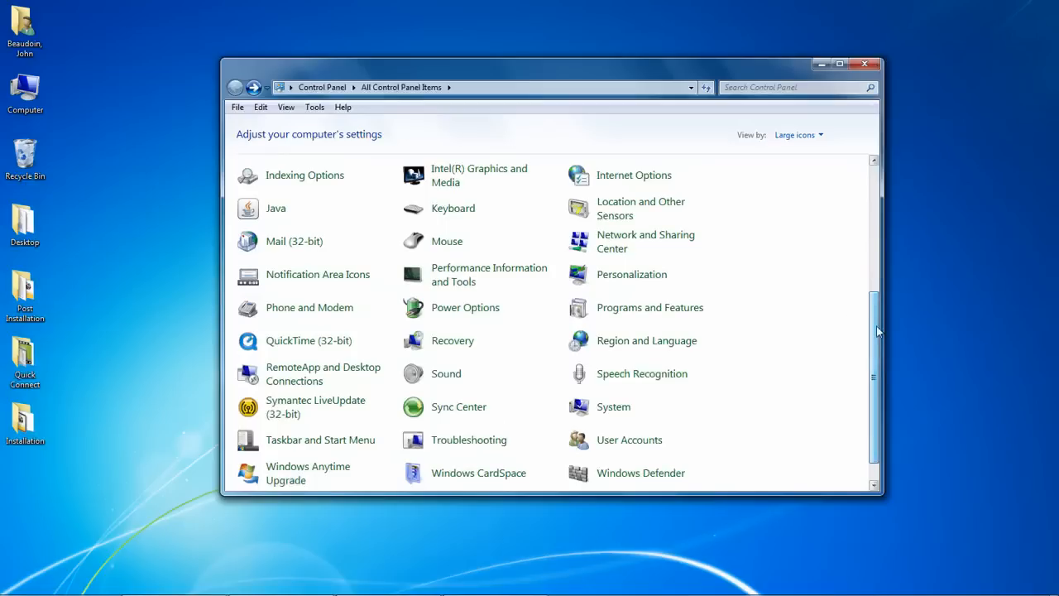
click(649, 306)
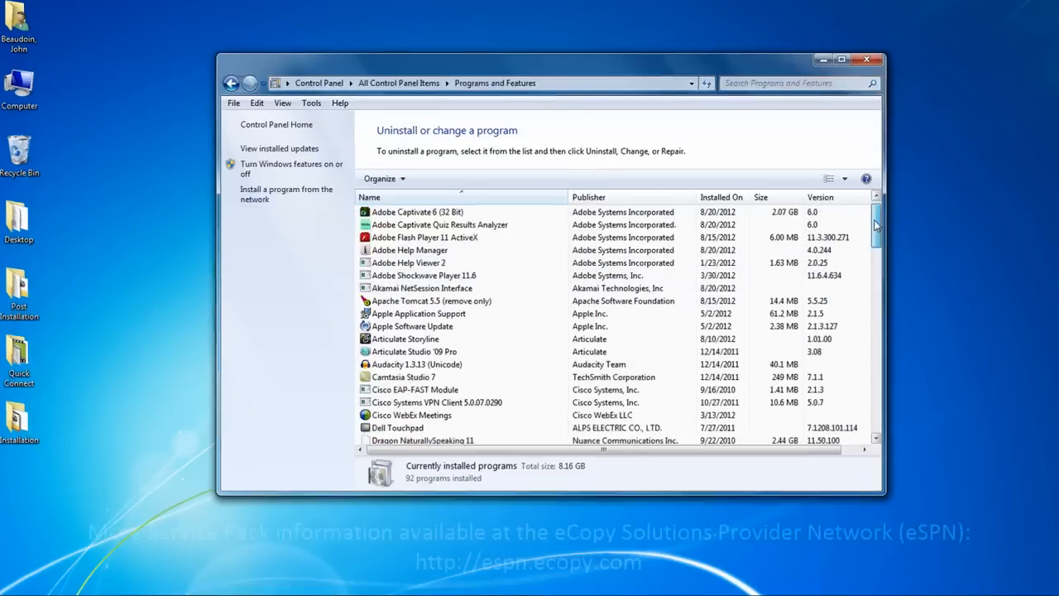
scroll(down, 3)
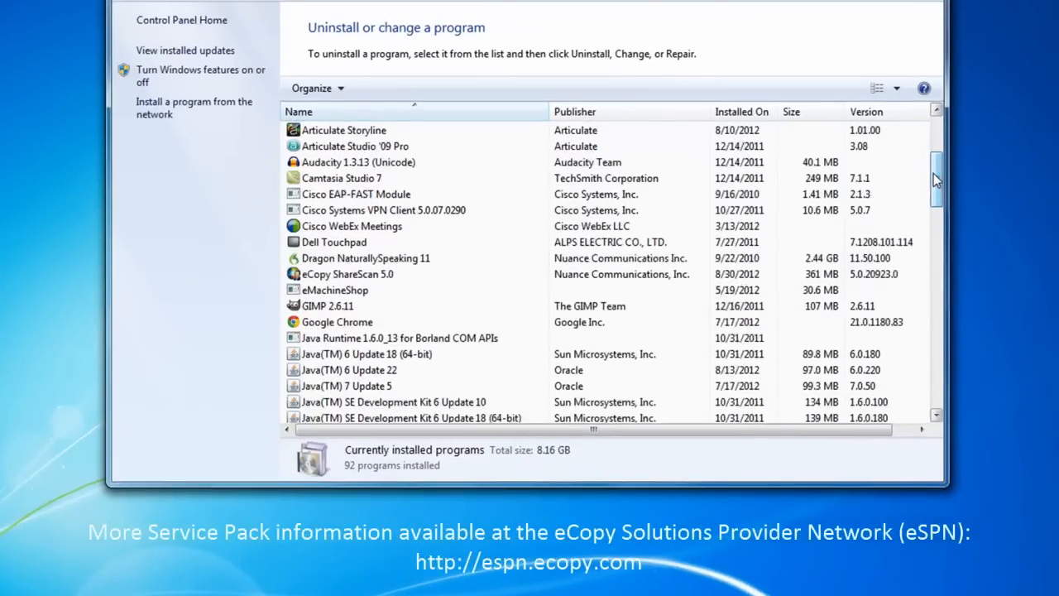
click(348, 275)
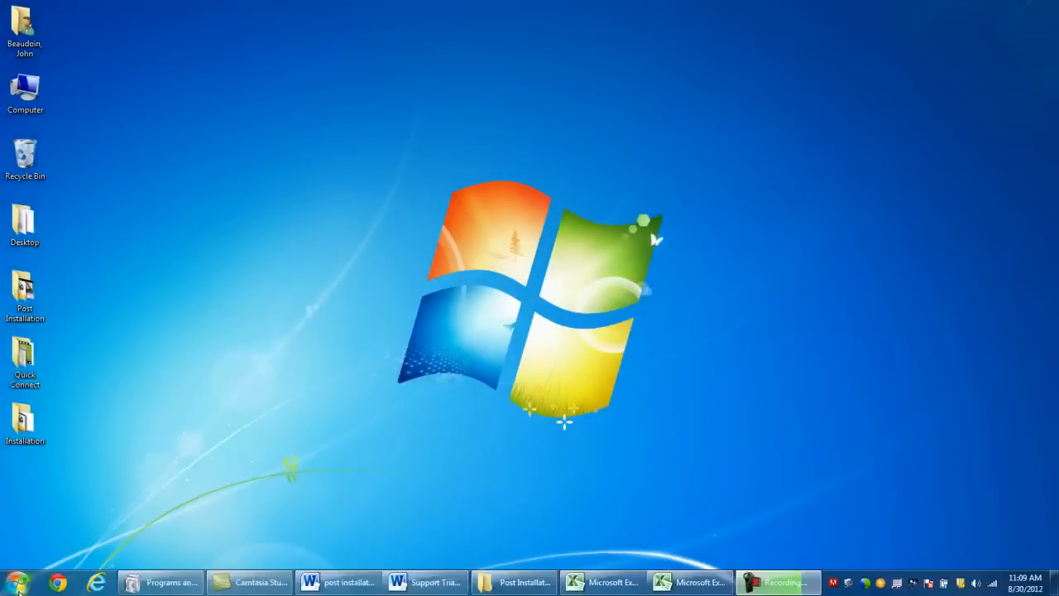
Bring up Computer Management via Computer > Manage and show the Services list.
click(10, 583)
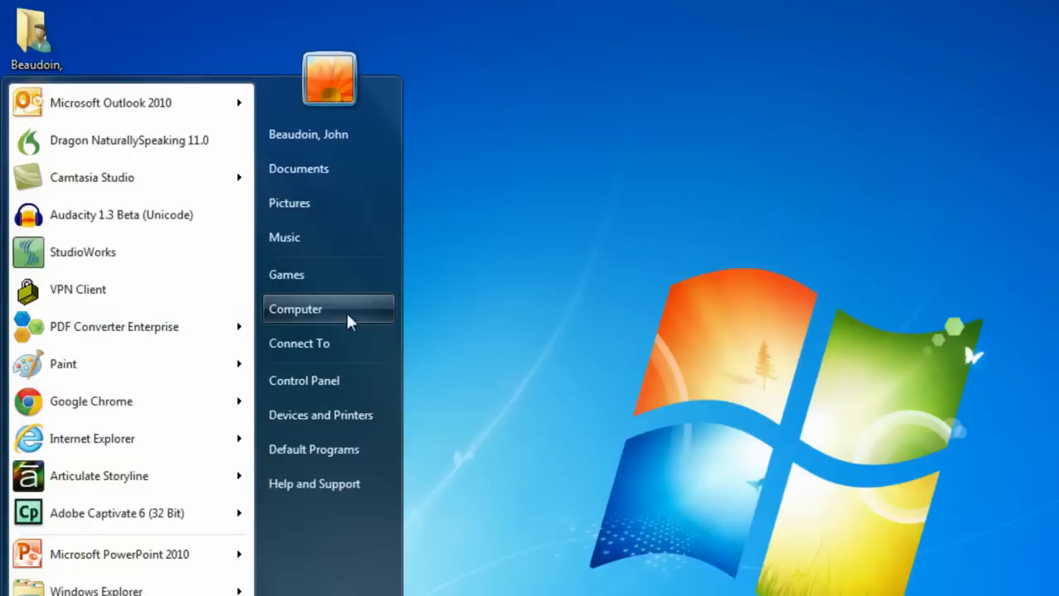
right_click(295, 309)
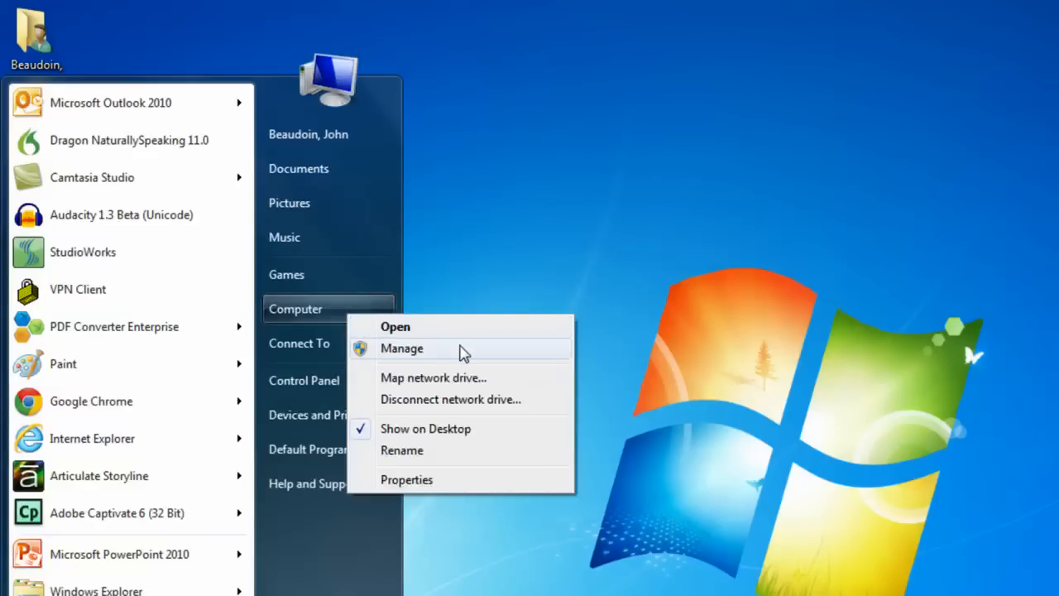
click(400, 347)
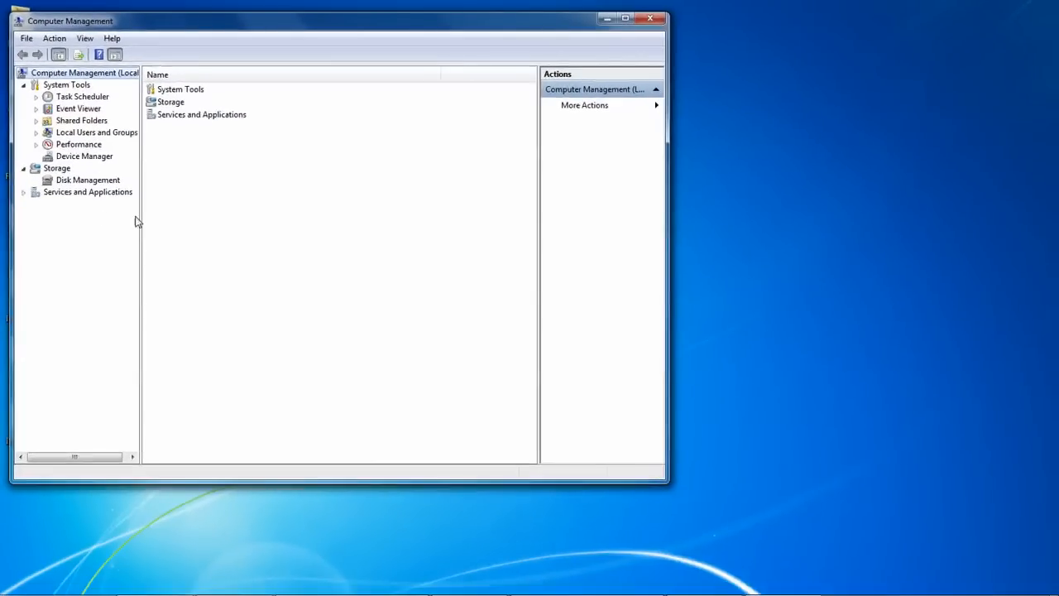
click(23, 192)
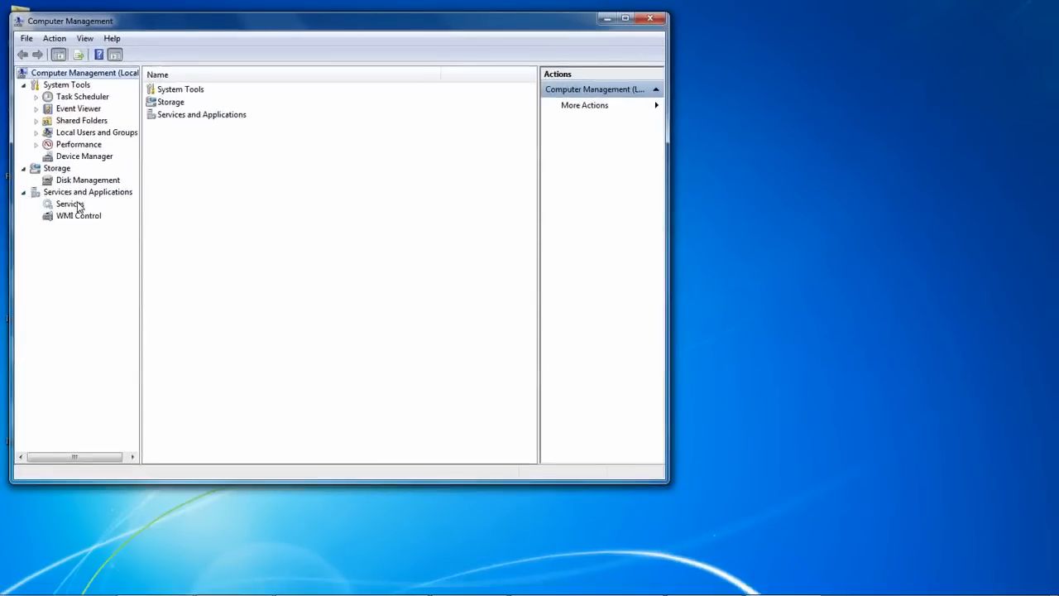
click(69, 203)
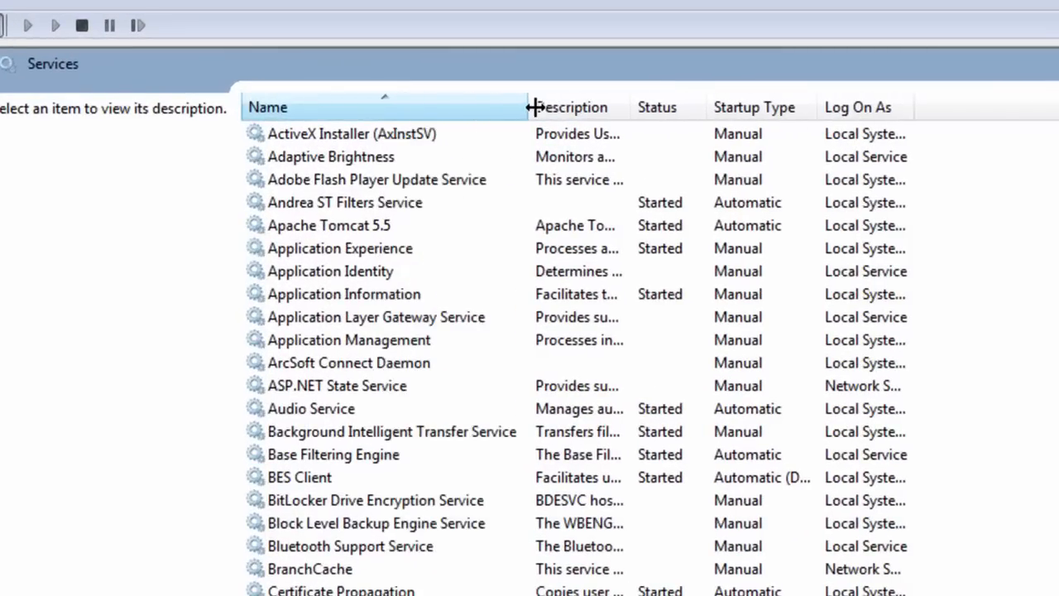
Locate the ShareScan Agent v. 5.0 and Manager v. 5.0 services, both started and automatic.
click(327, 225)
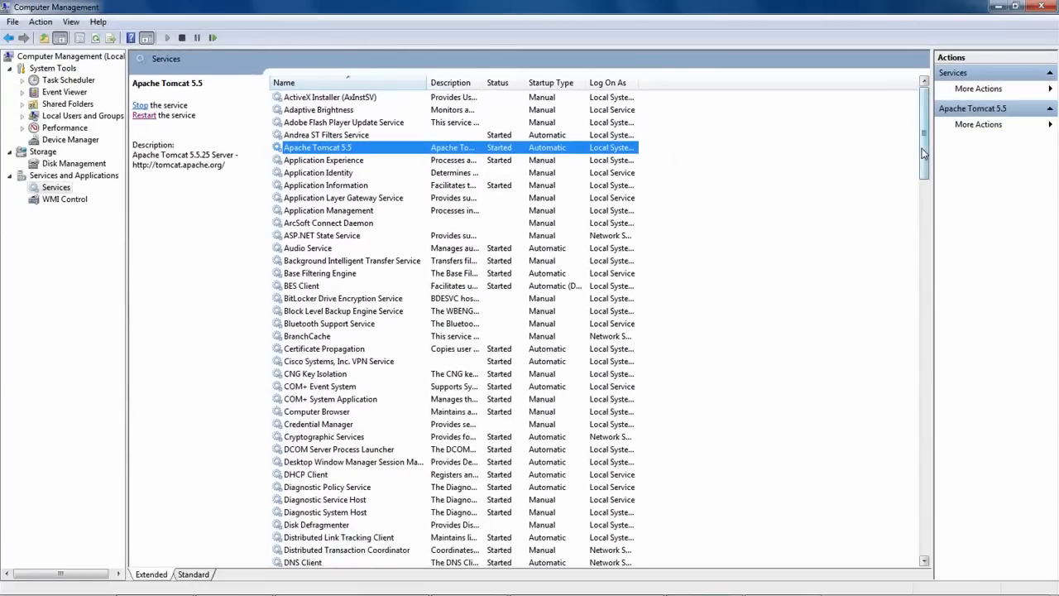
scroll(down, 3)
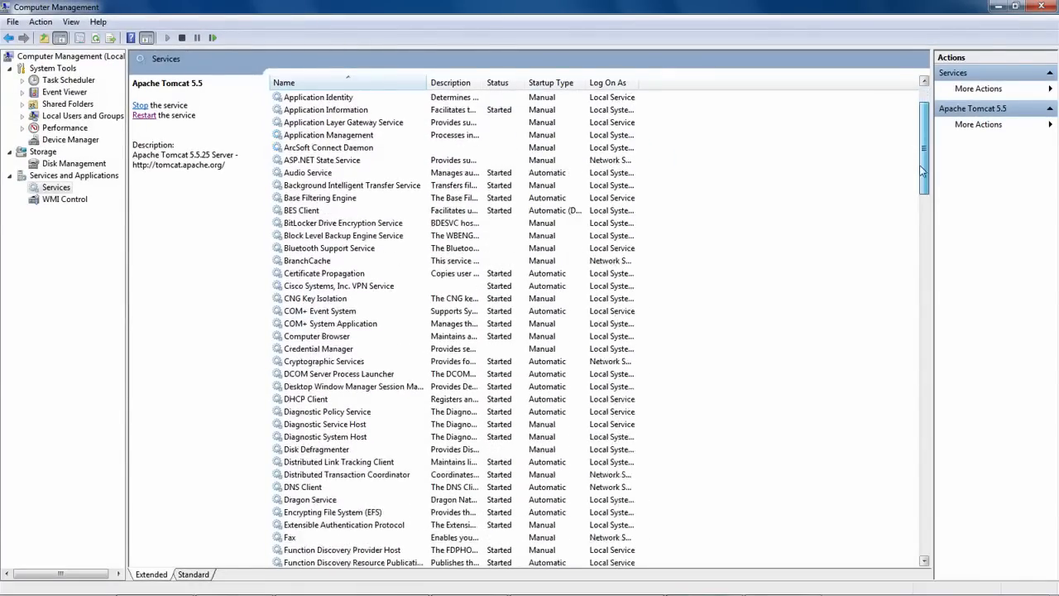
scroll(down, 3)
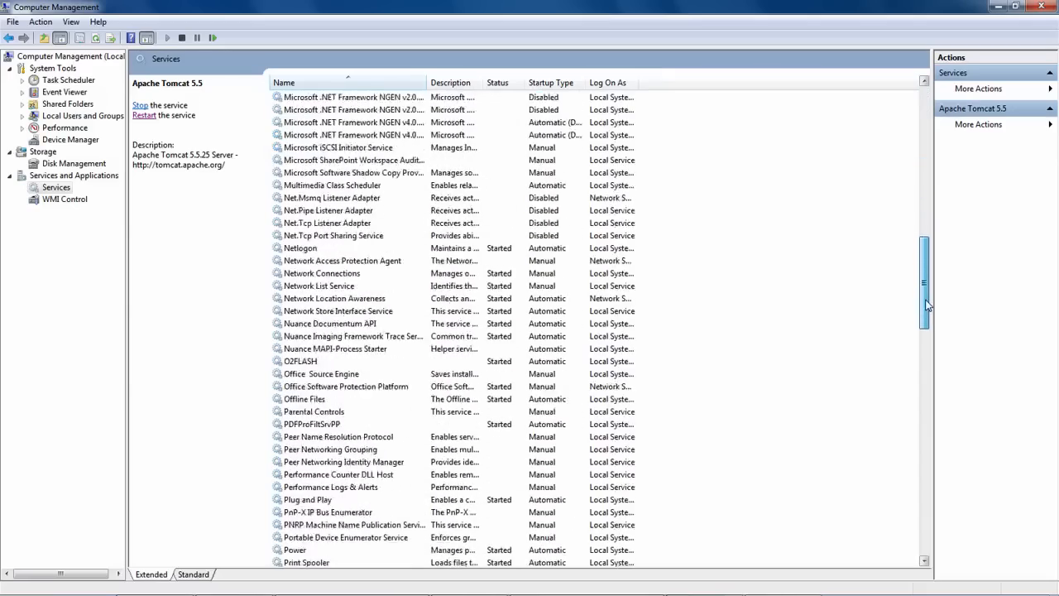
scroll(down, 3)
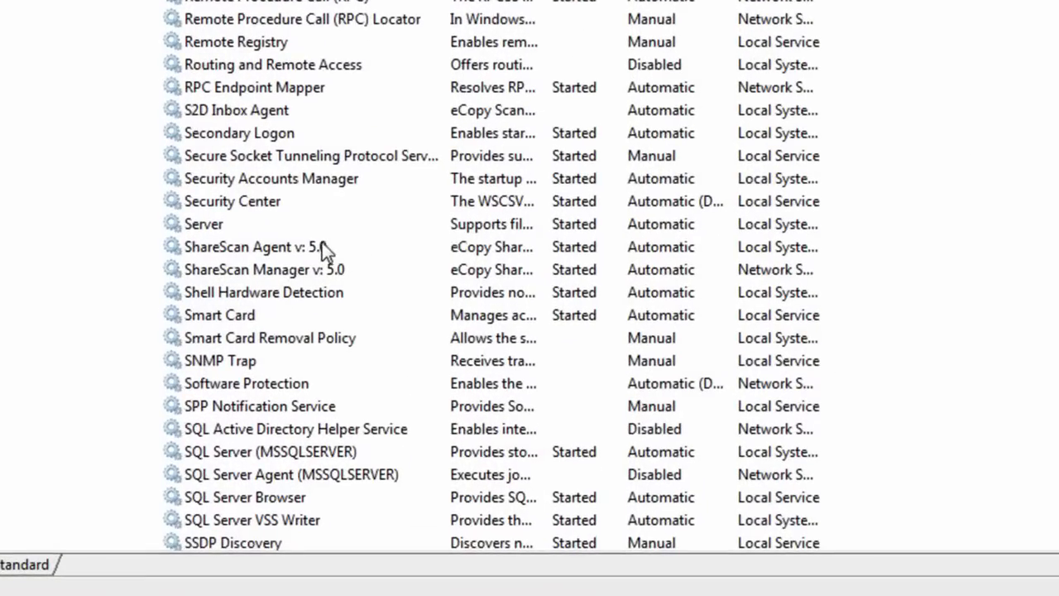
click(263, 268)
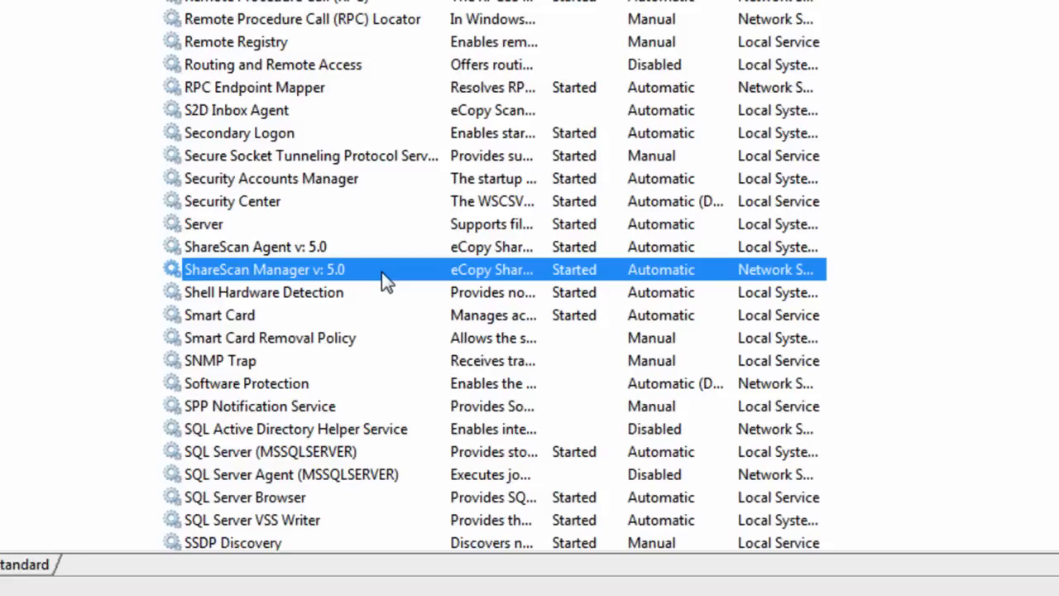
mouse_move(387, 129)
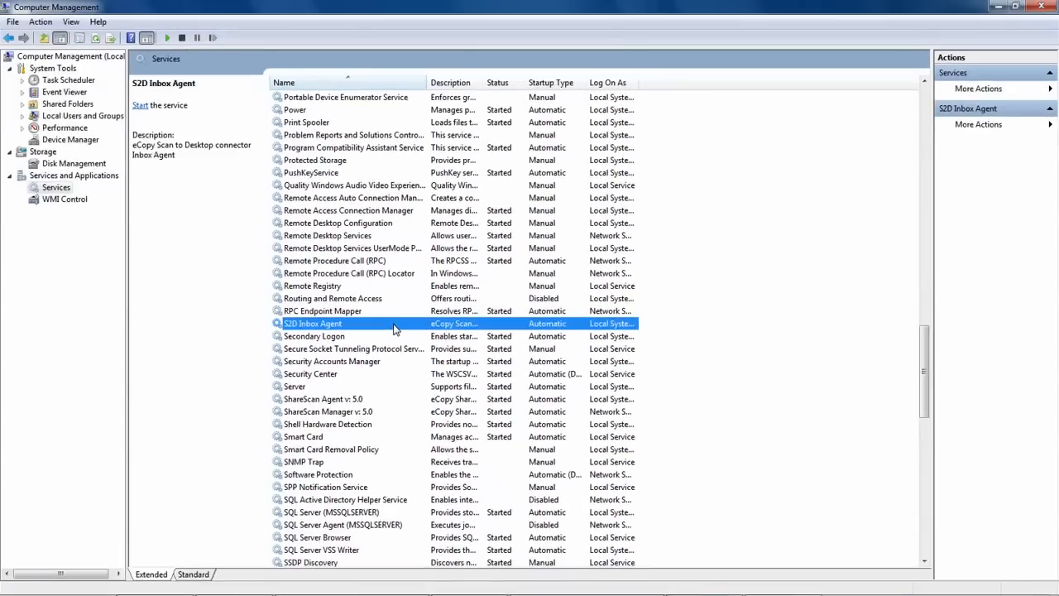
mouse_move(619, 346)
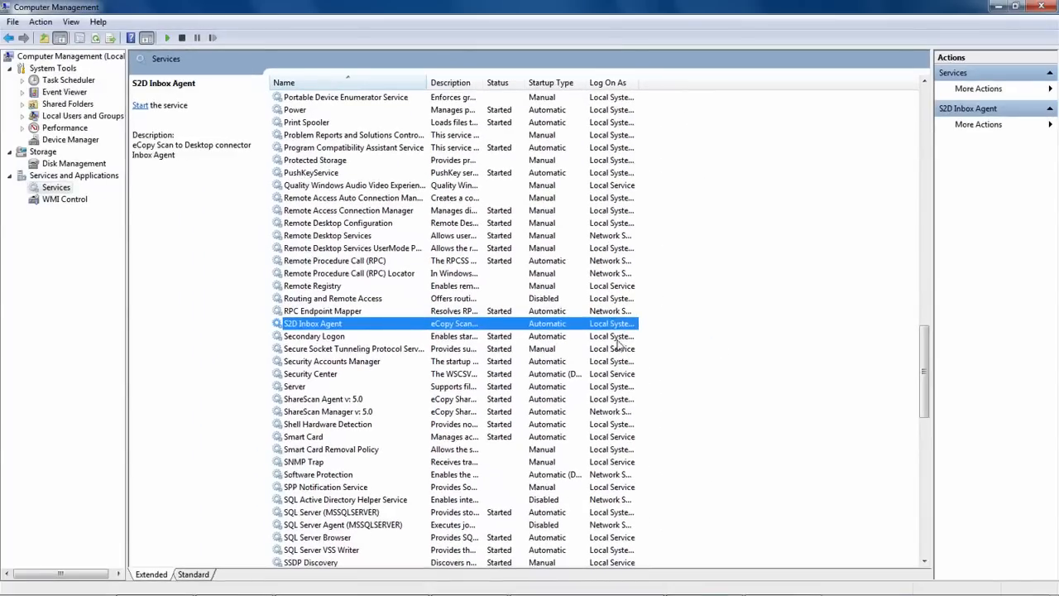
scroll(down, 3)
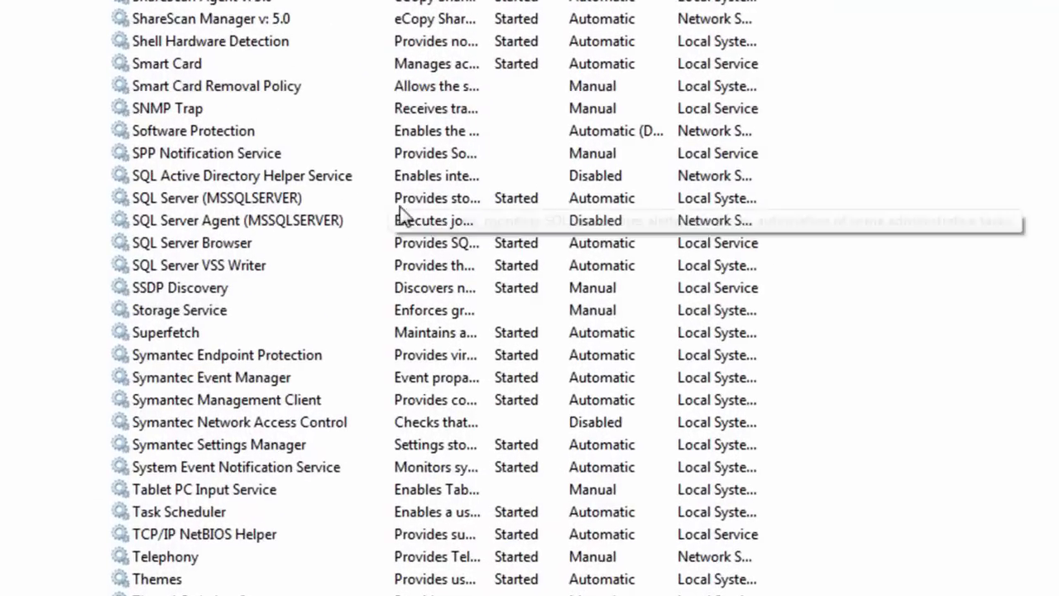
click(216, 199)
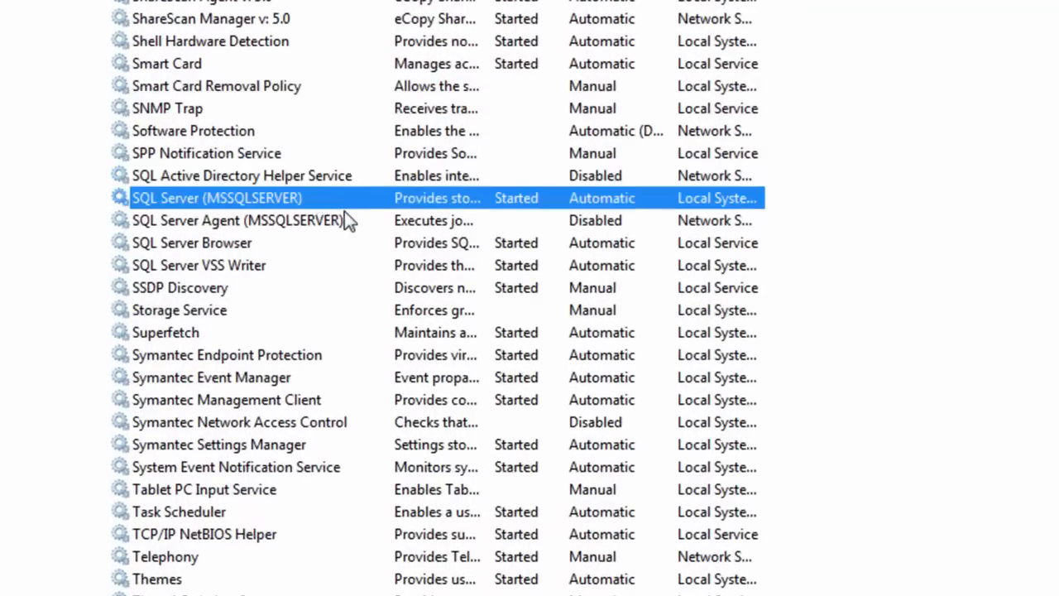
click(192, 241)
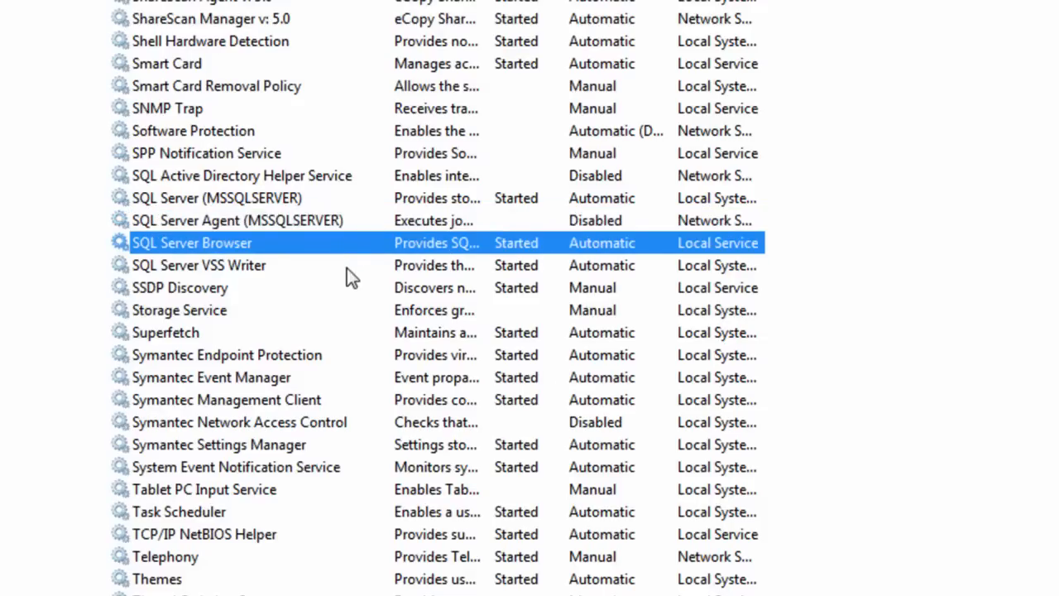
click(199, 265)
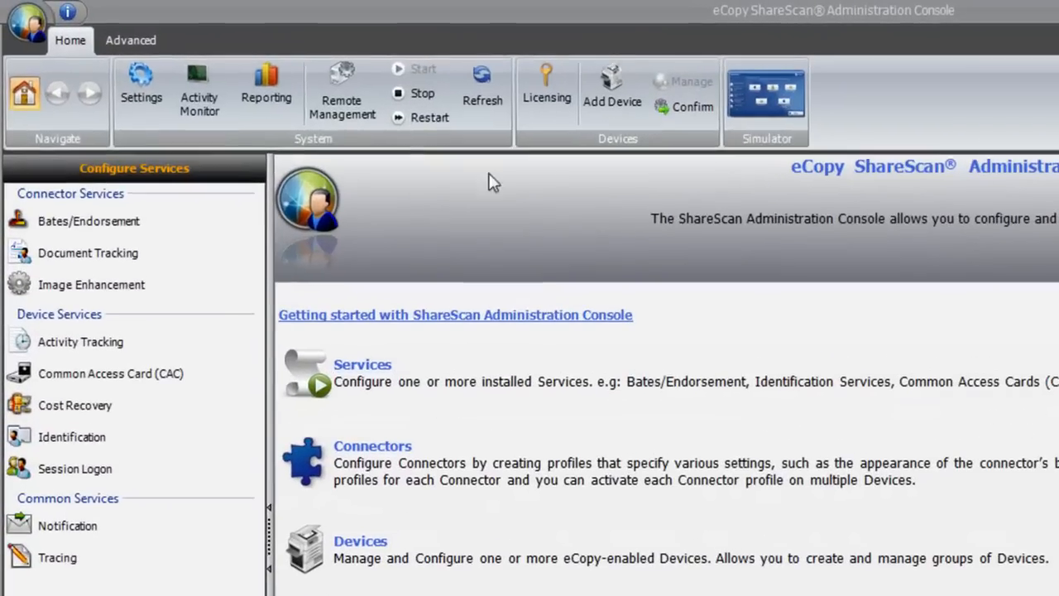
From the Advanced tab's Database commands, bring up the ShareScan Database Configuration dialog.
click(129, 40)
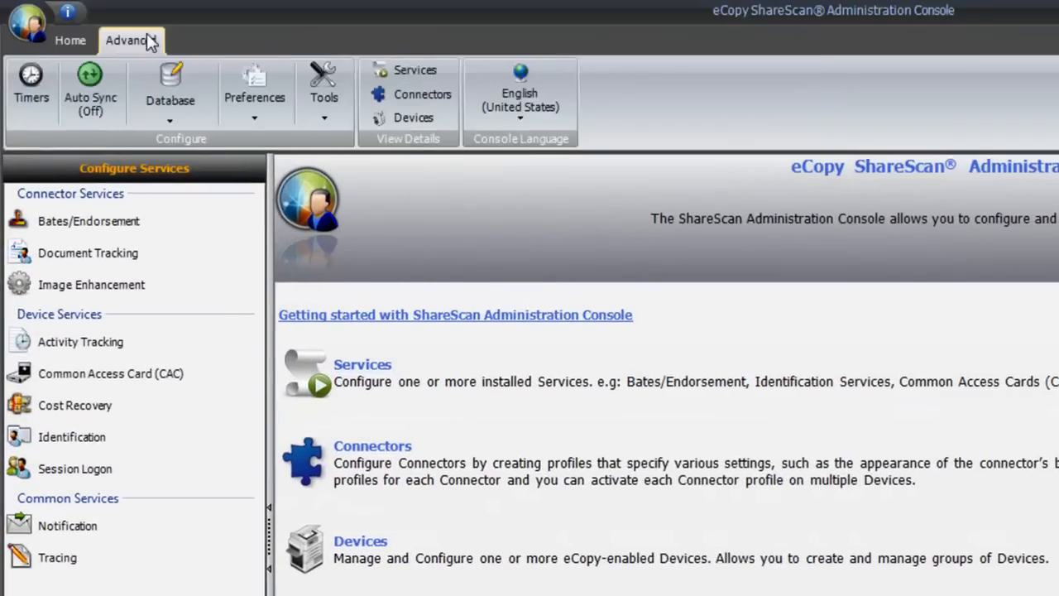
click(169, 91)
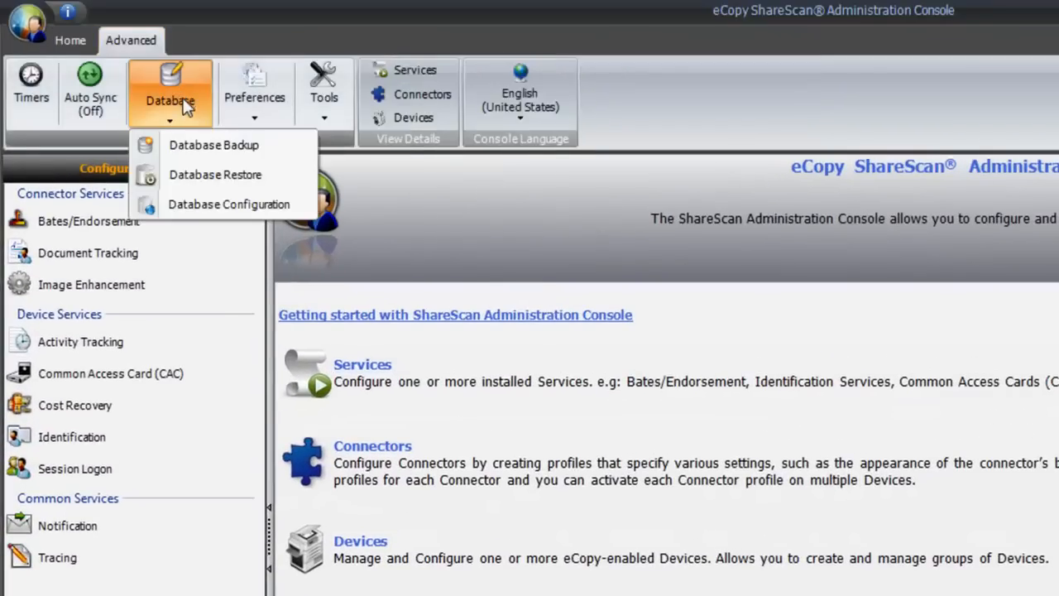
mouse_move(229, 205)
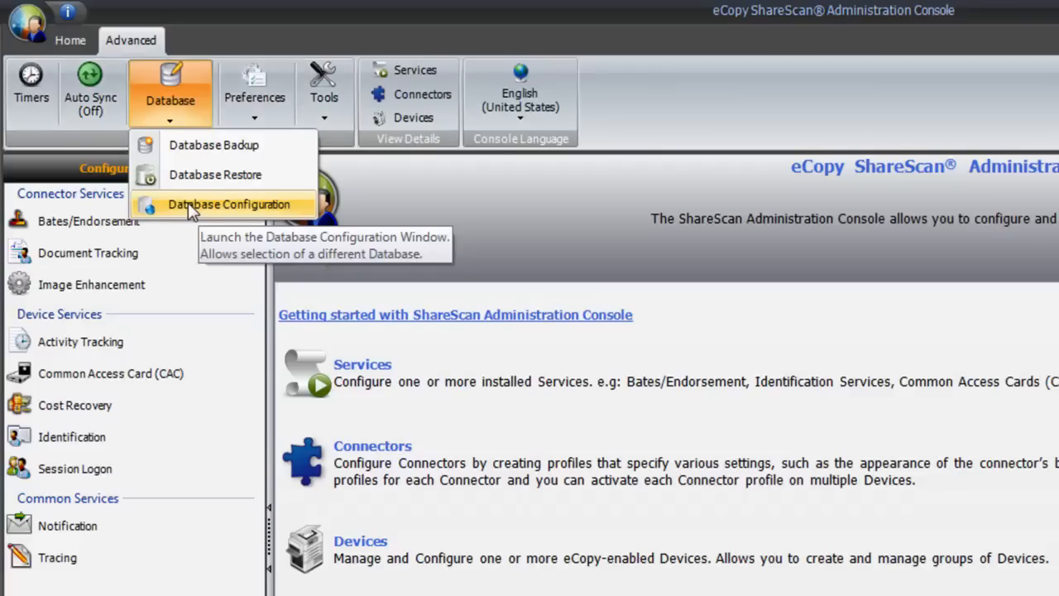
click(228, 205)
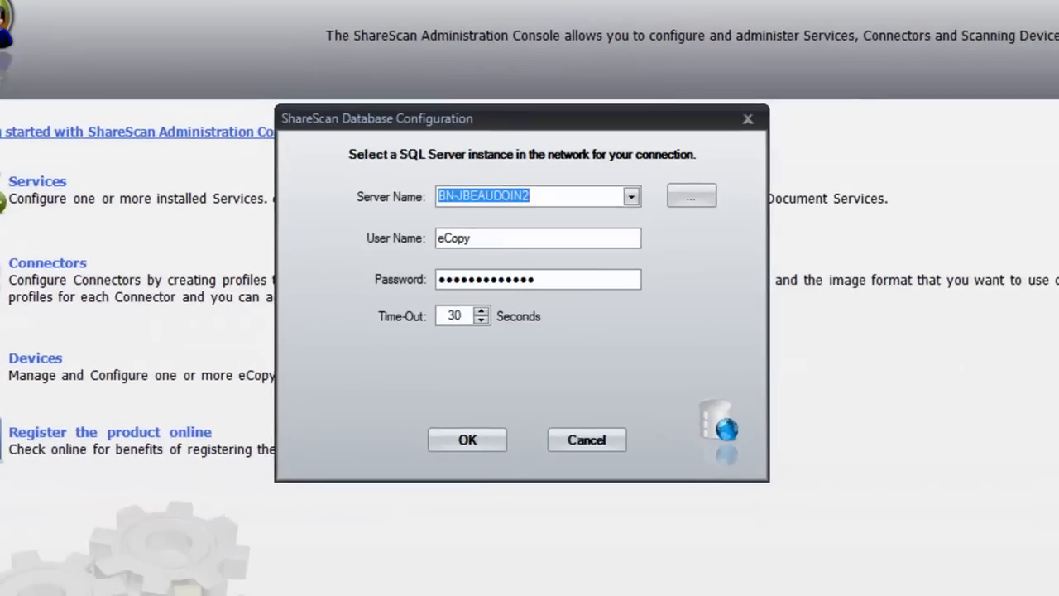
mouse_move(306, 199)
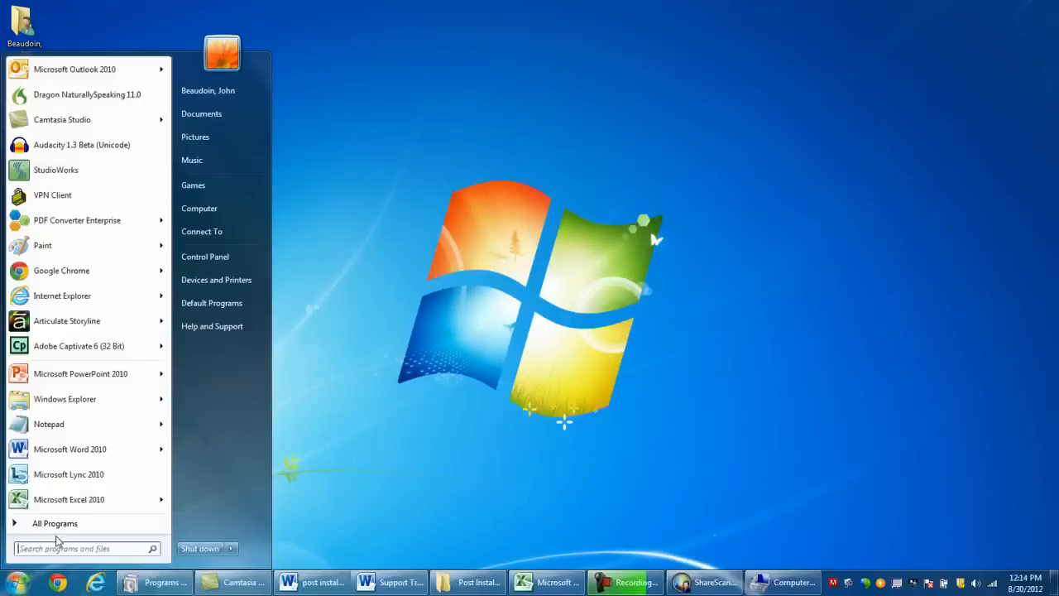
Browse into C:\Program Files (x86)\Microsoft SQL Server\MSSQL10_50.MSSQLSERVER\MSSQL\DATA.
click(202, 113)
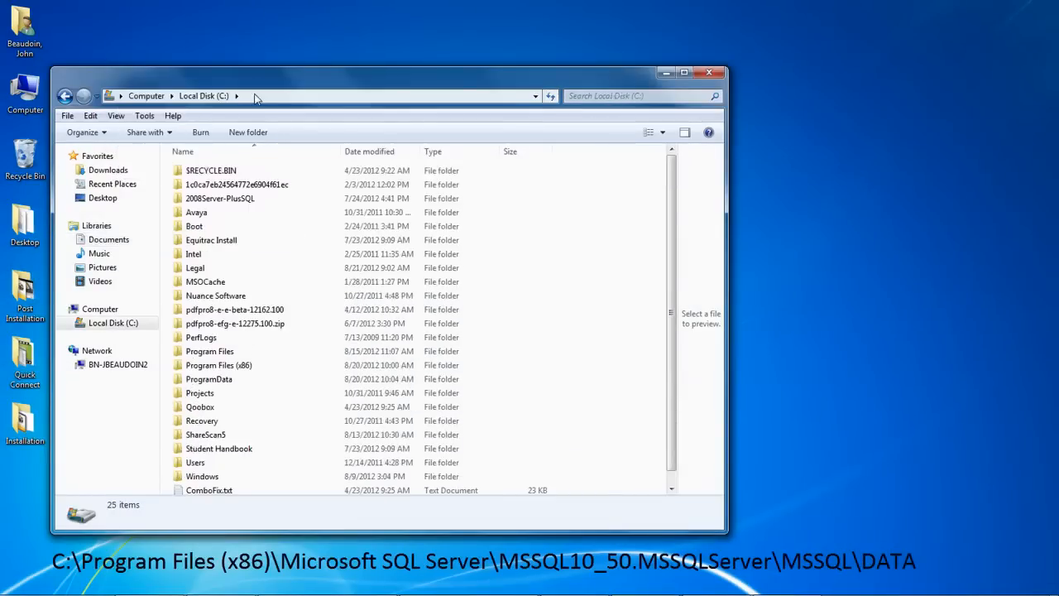
mouse_move(282, 366)
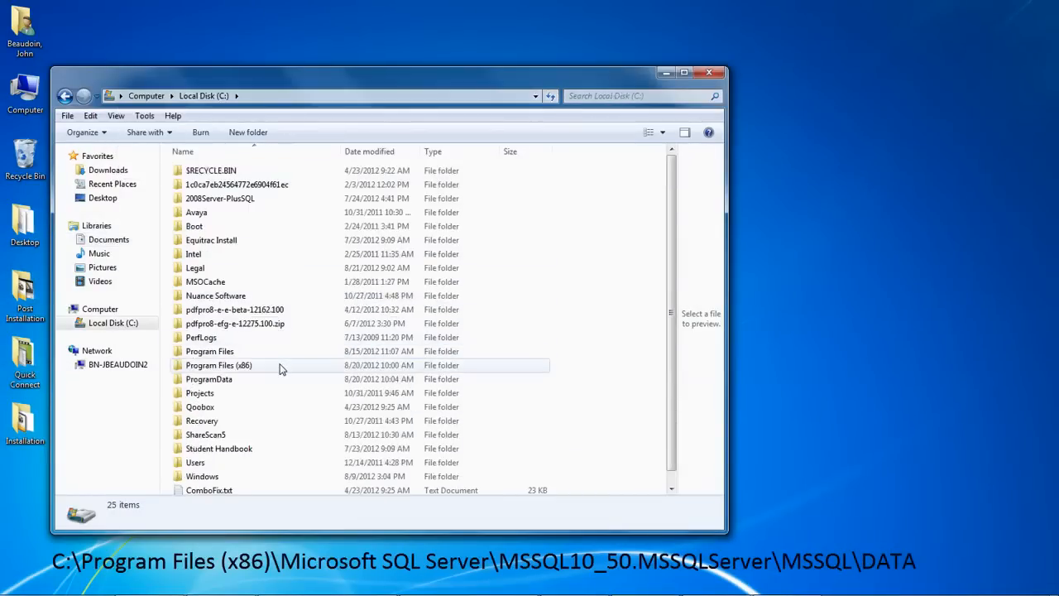
double_click(219, 365)
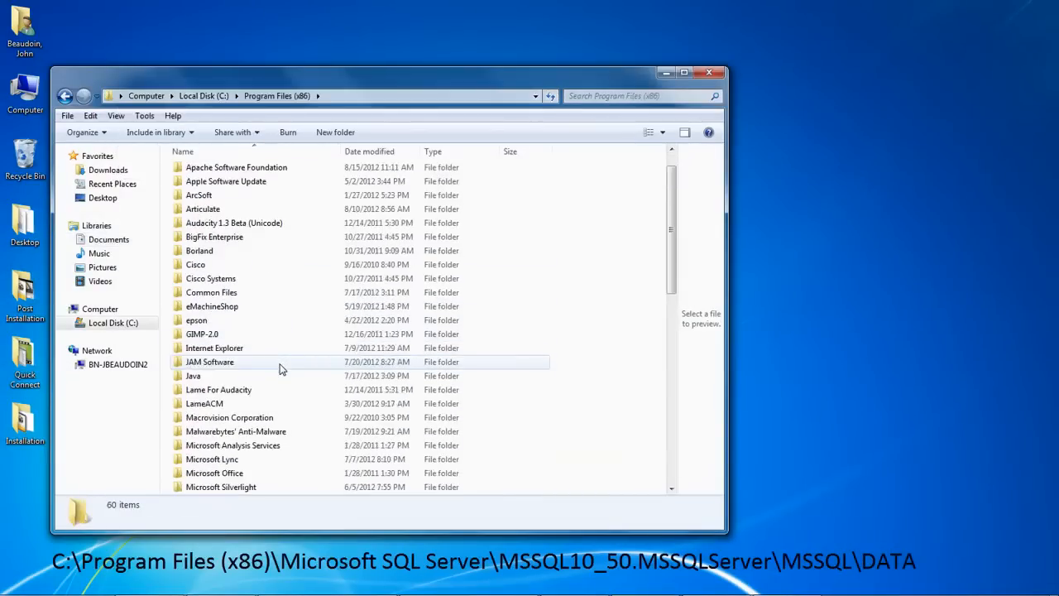
scroll(down, 3)
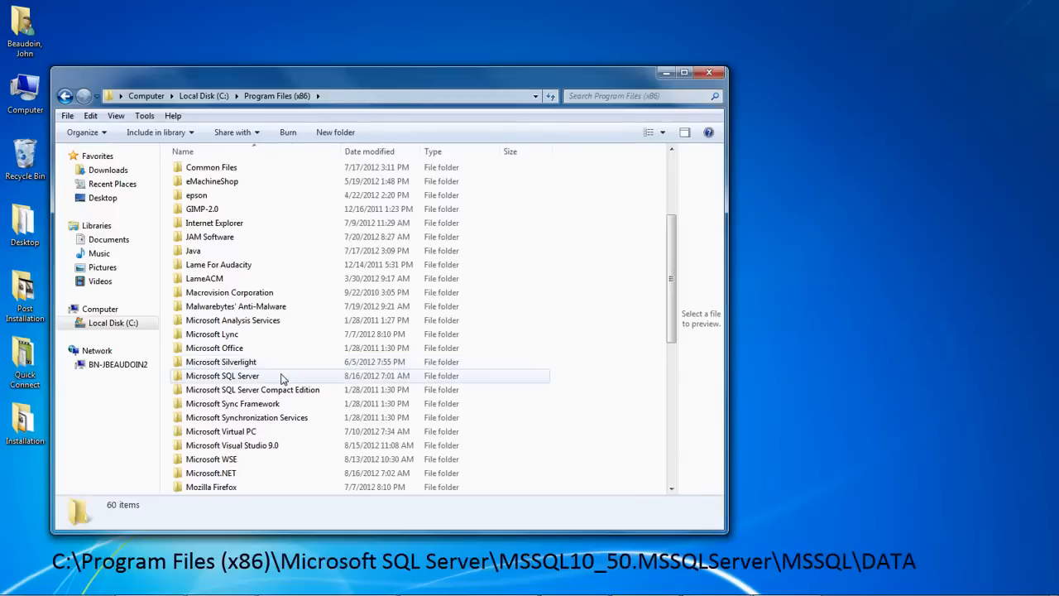
double_click(222, 376)
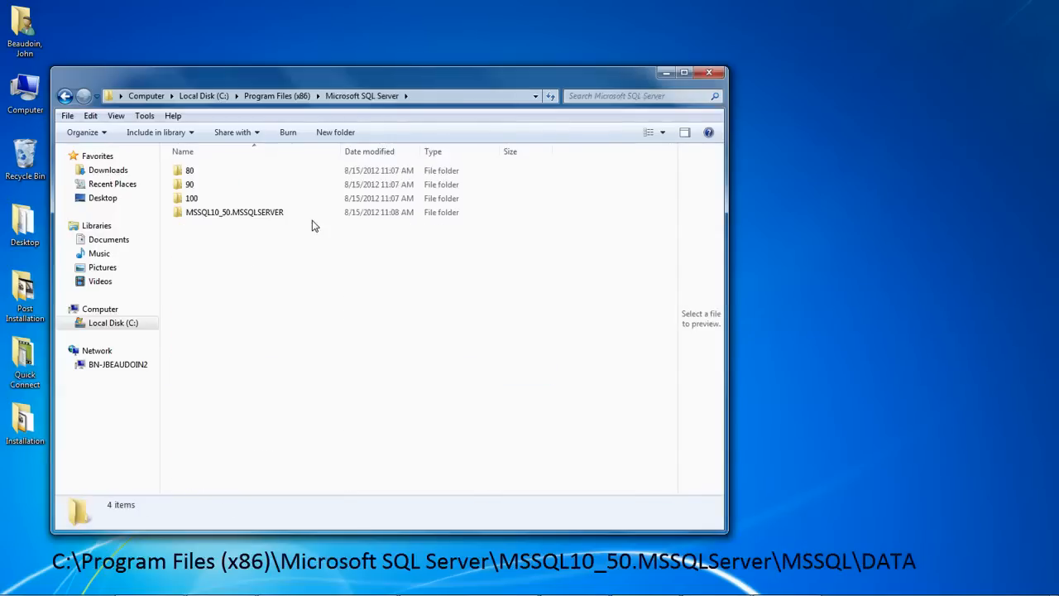
double_click(235, 212)
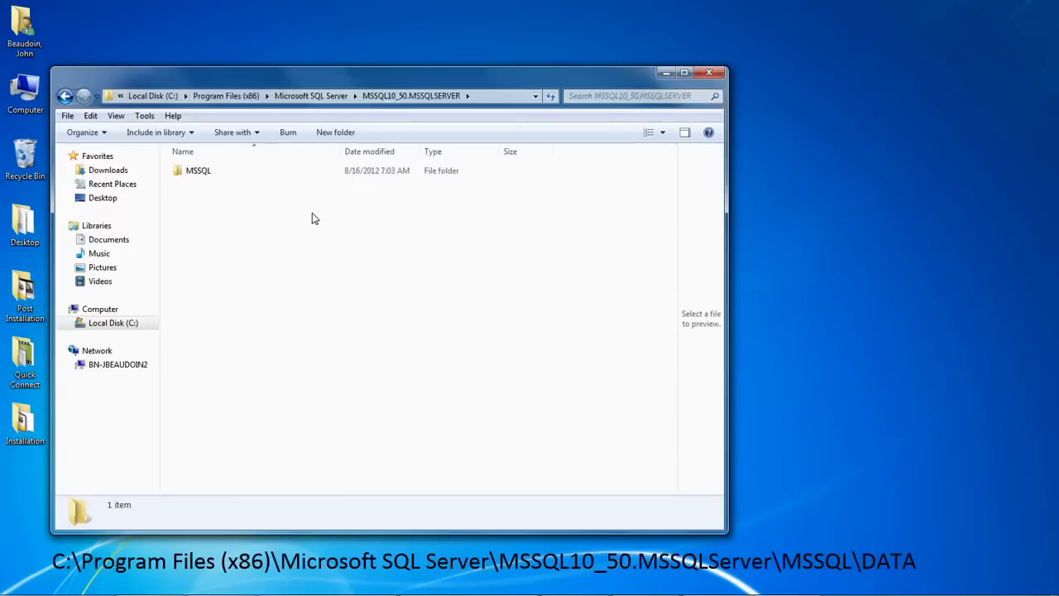
double_click(199, 168)
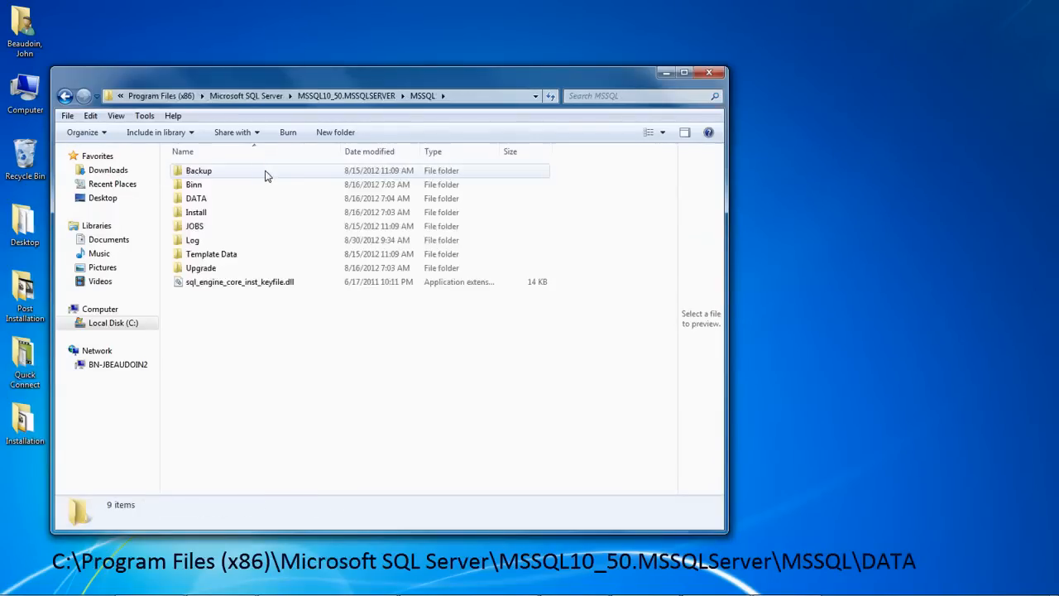
double_click(195, 199)
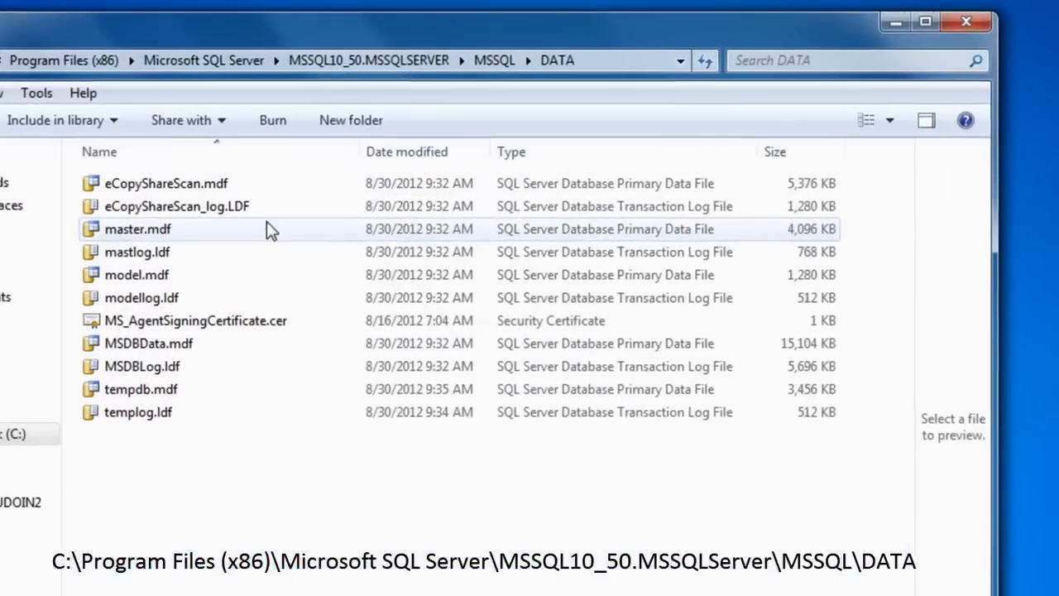
Confirm eCopyShareScan.mdf and eCopyShareScan_log.LDF are present, then leave the folder.
click(165, 182)
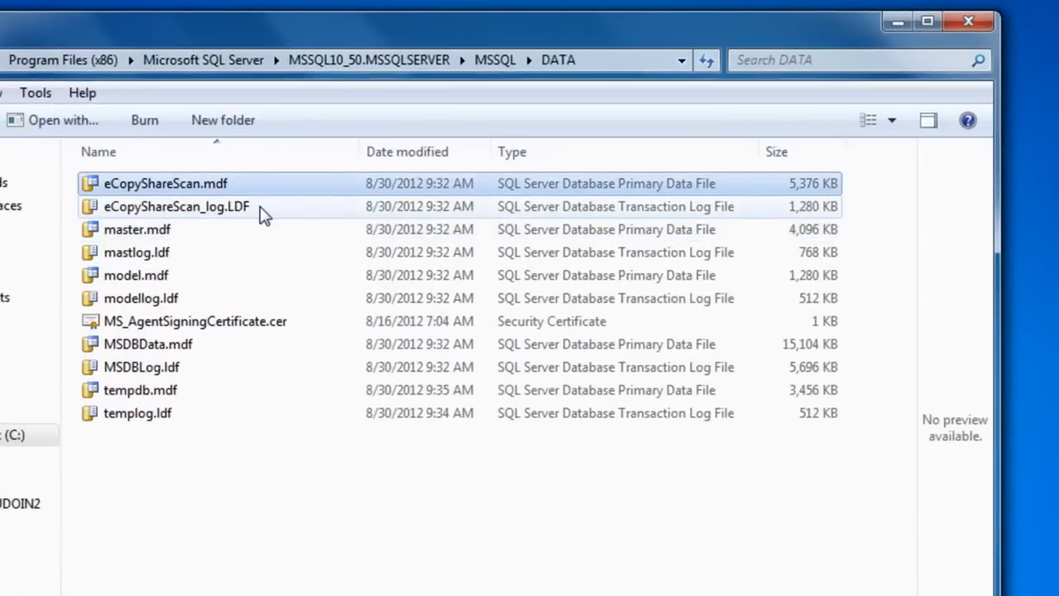
click(175, 205)
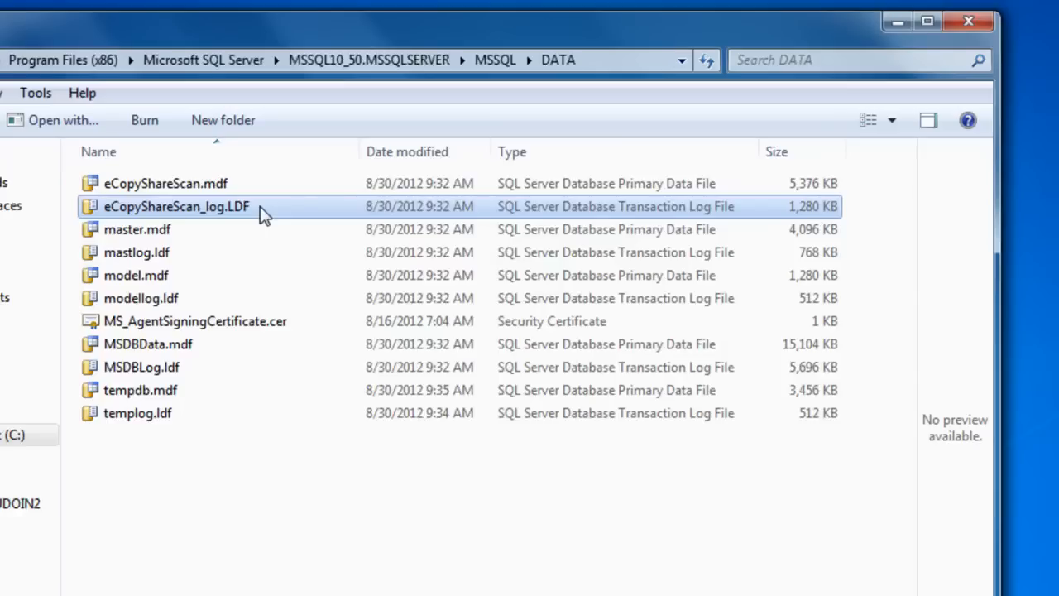
click(926, 20)
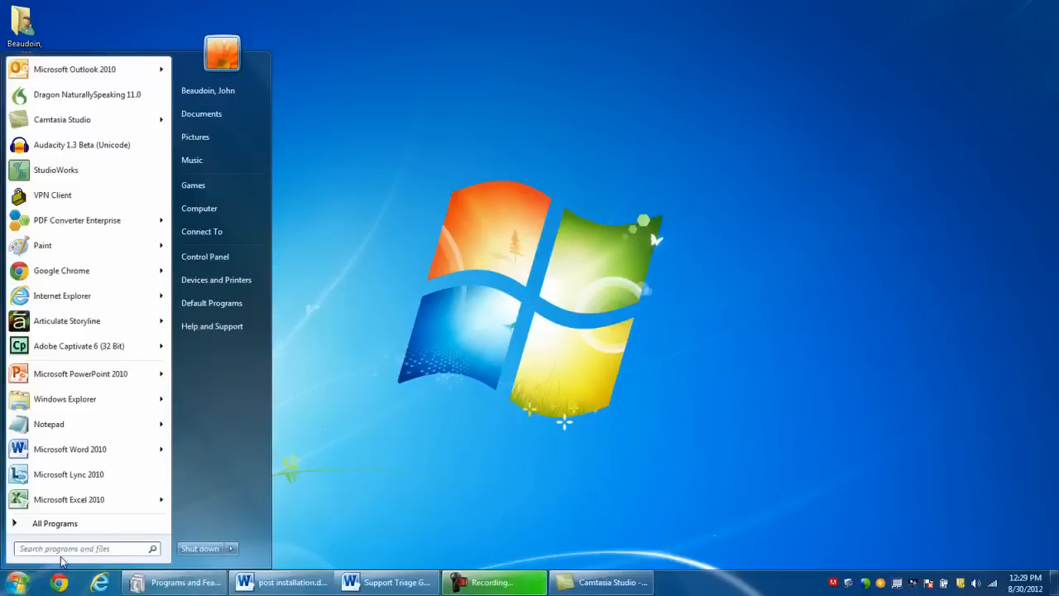
Launch cmd and run netstat to list active connections and listening ports.
text(cm)
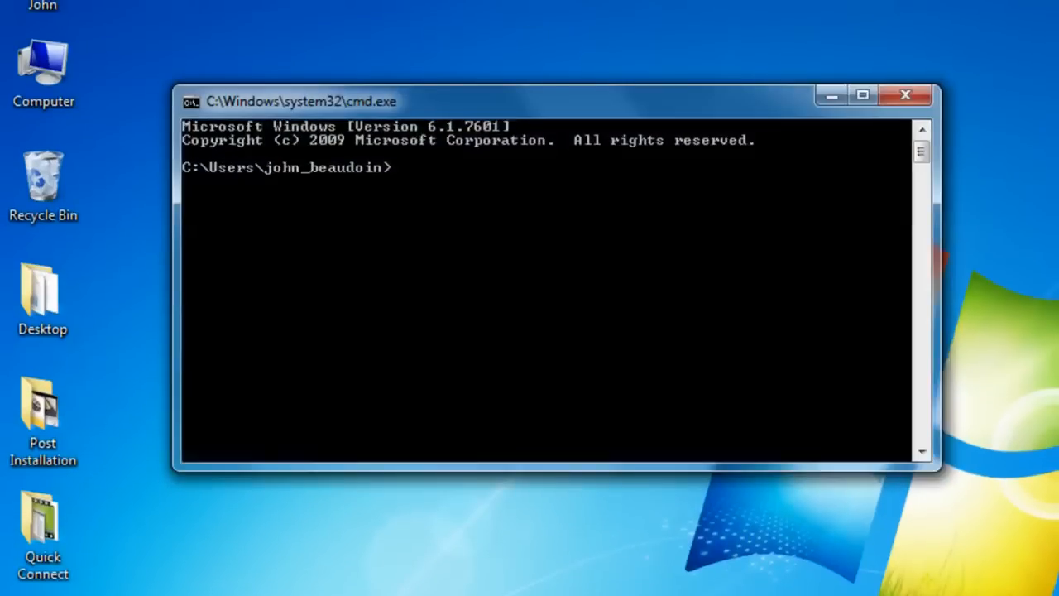
mouse_move(486, 396)
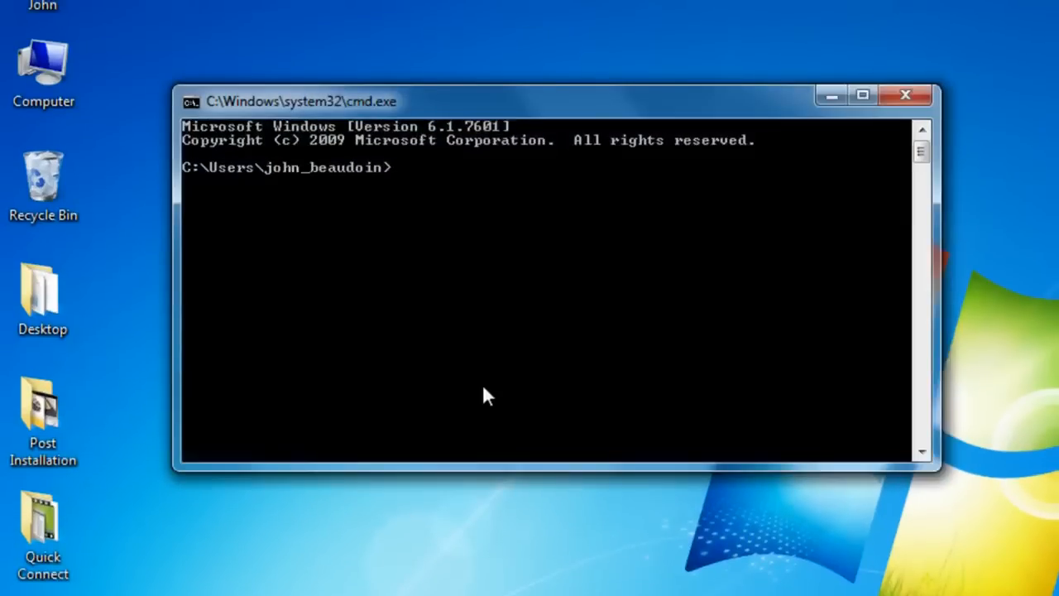
text(netstat)
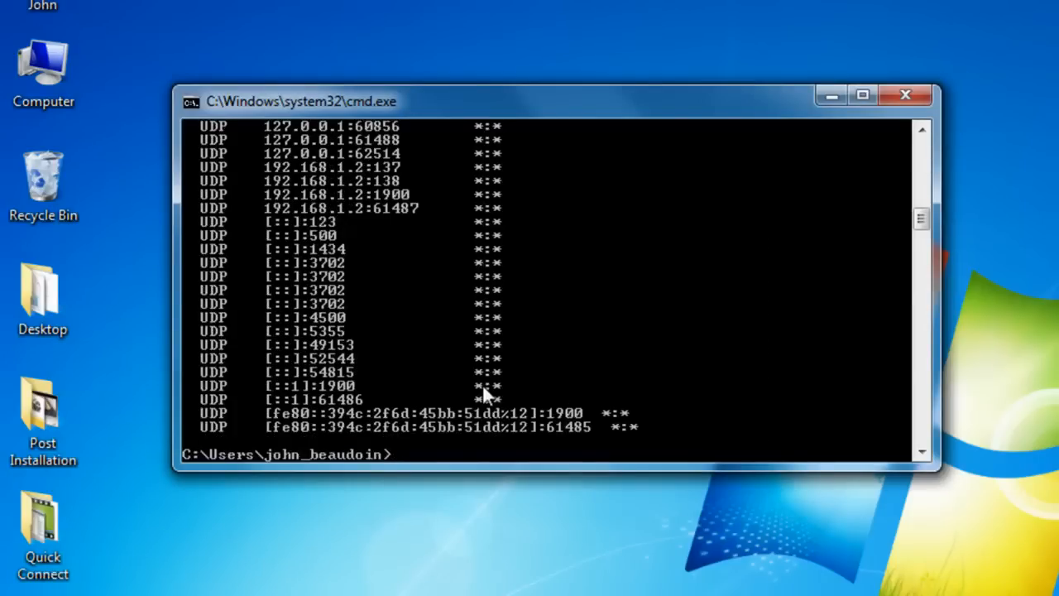
mouse_move(920, 222)
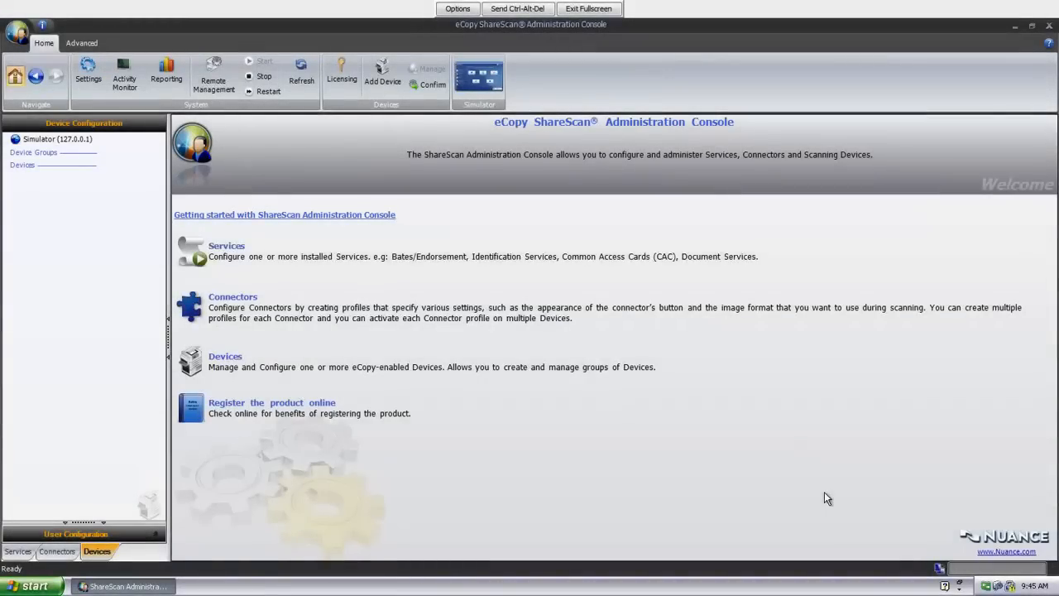
mouse_move(741, 362)
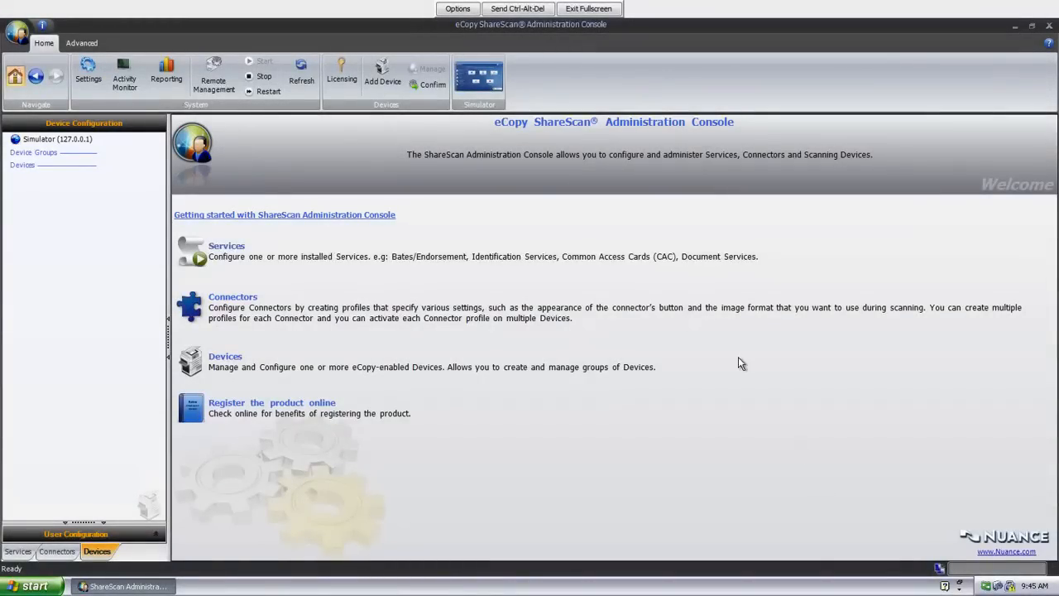
click(480, 74)
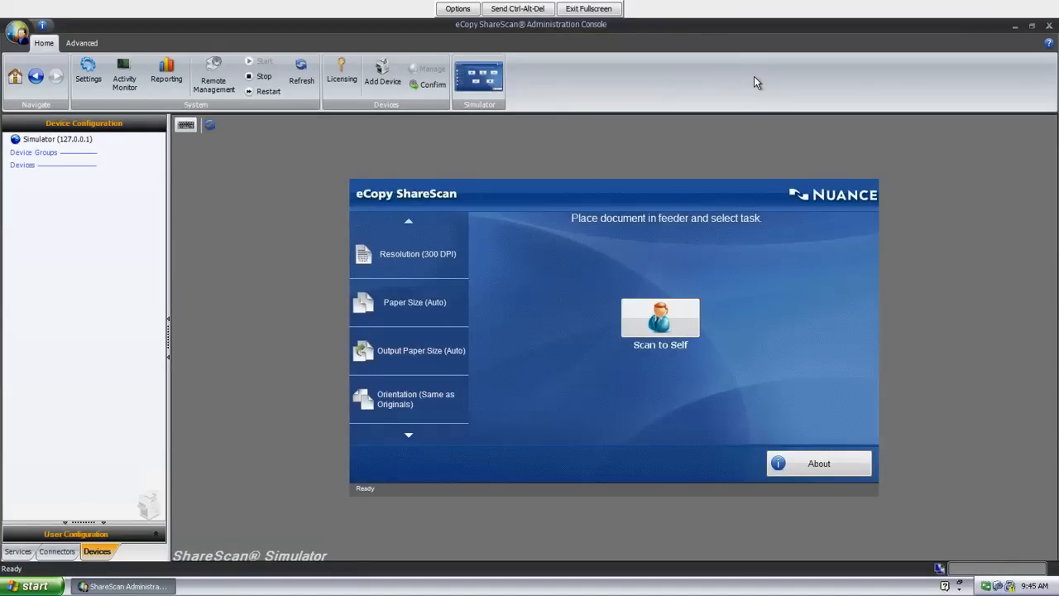
mouse_move(1016, 33)
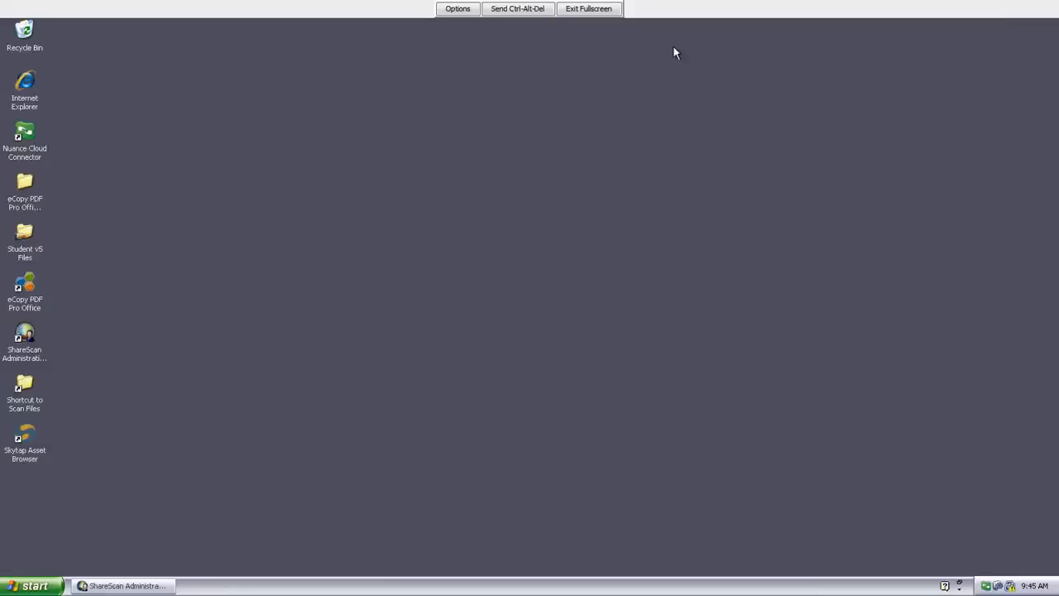
click(25, 86)
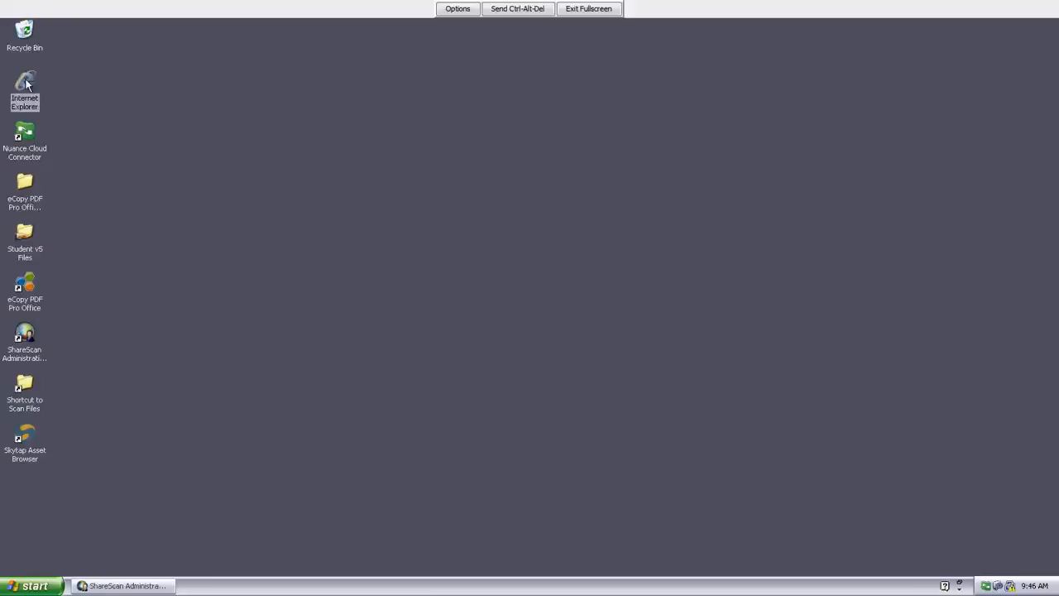
double_click(25, 86)
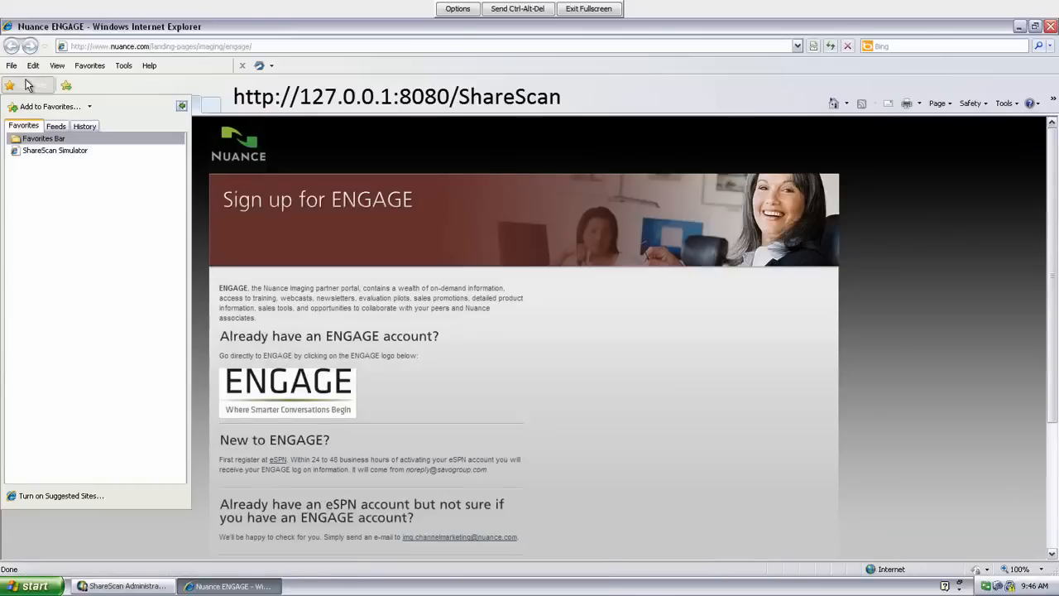
mouse_move(53, 151)
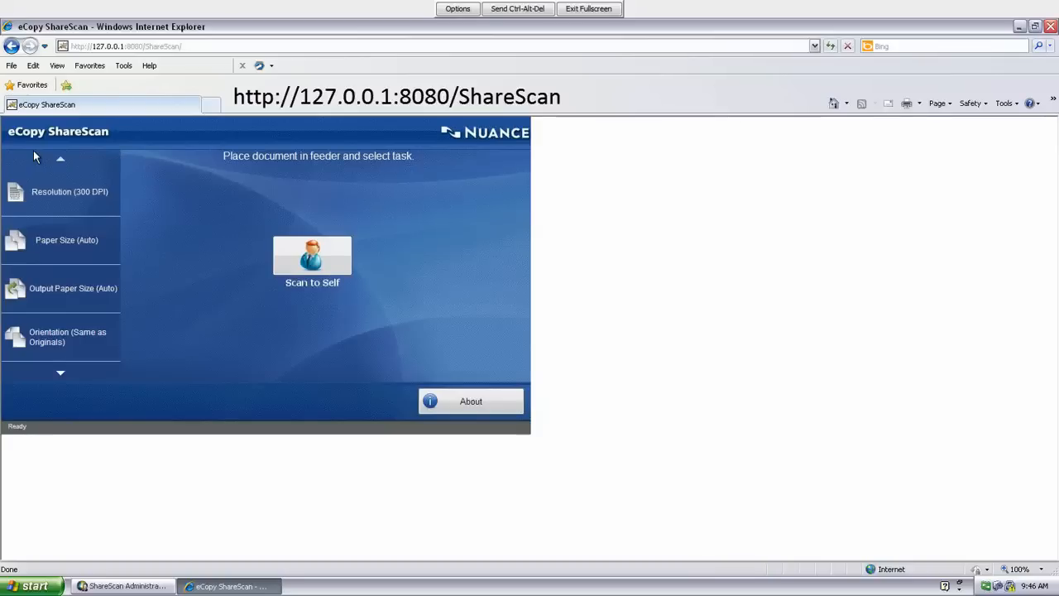
click(124, 46)
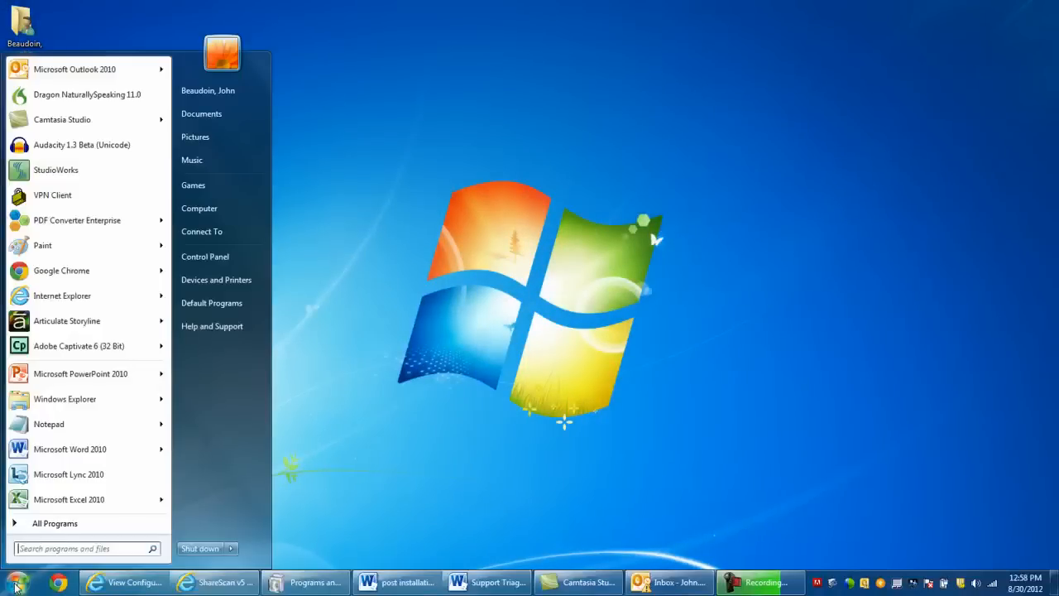
In Programs and Features, locate and highlight the Apache Tomcat 5.5 entry.
click(205, 254)
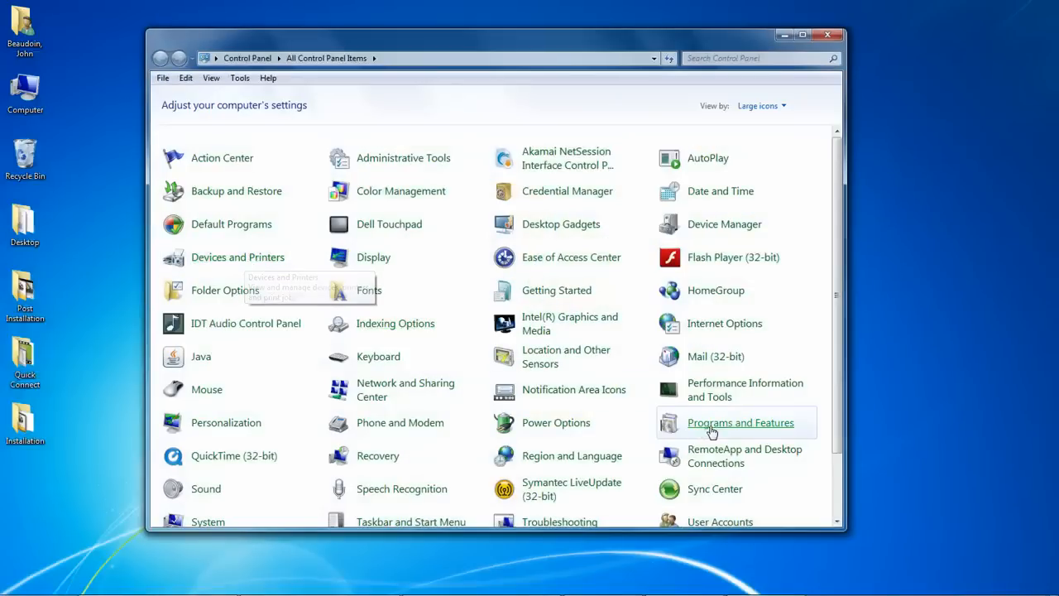
click(741, 422)
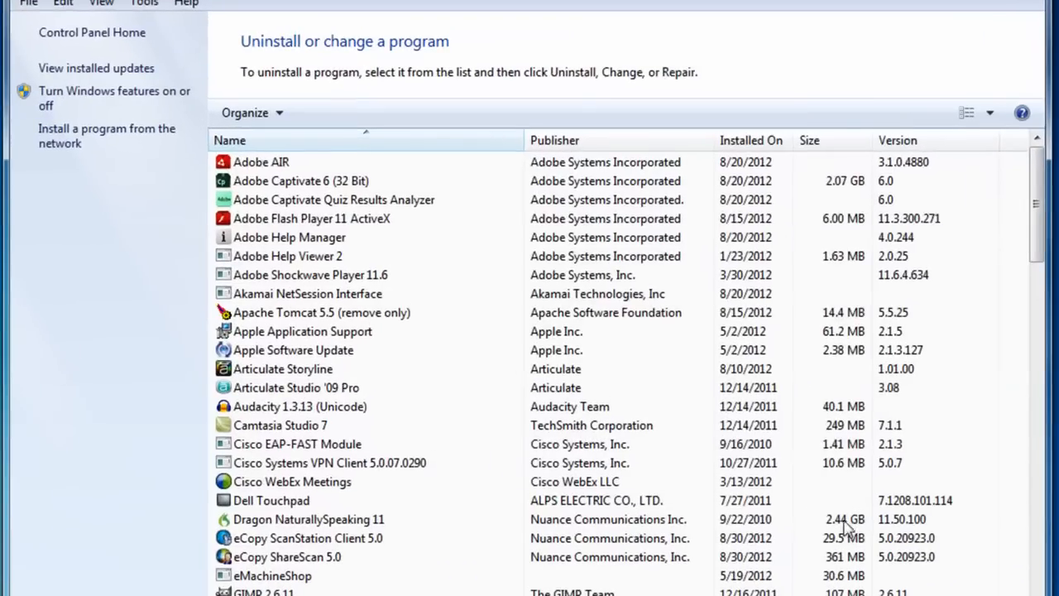
click(321, 311)
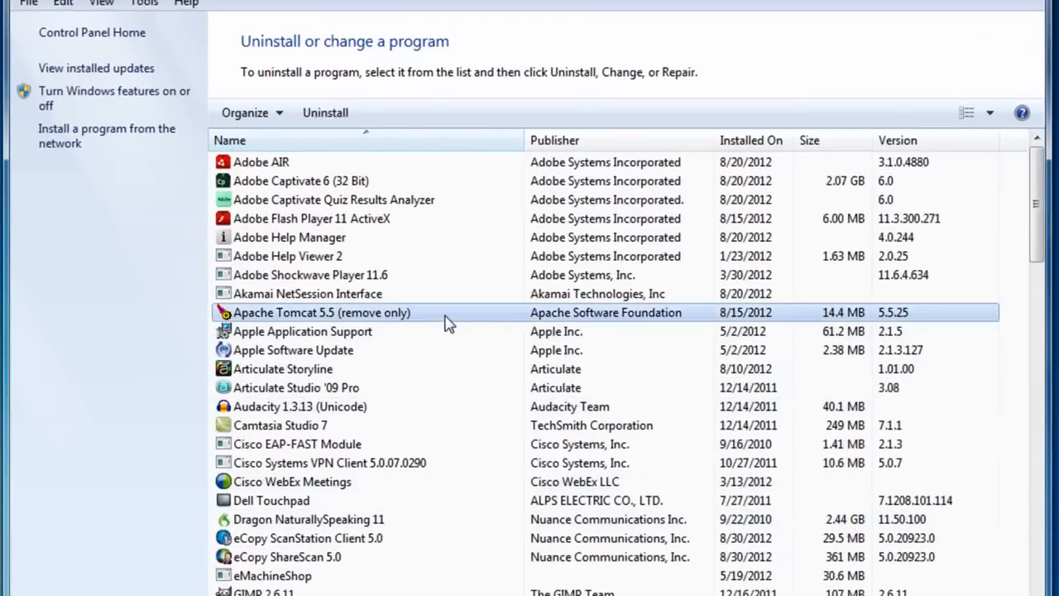
mouse_move(952, 321)
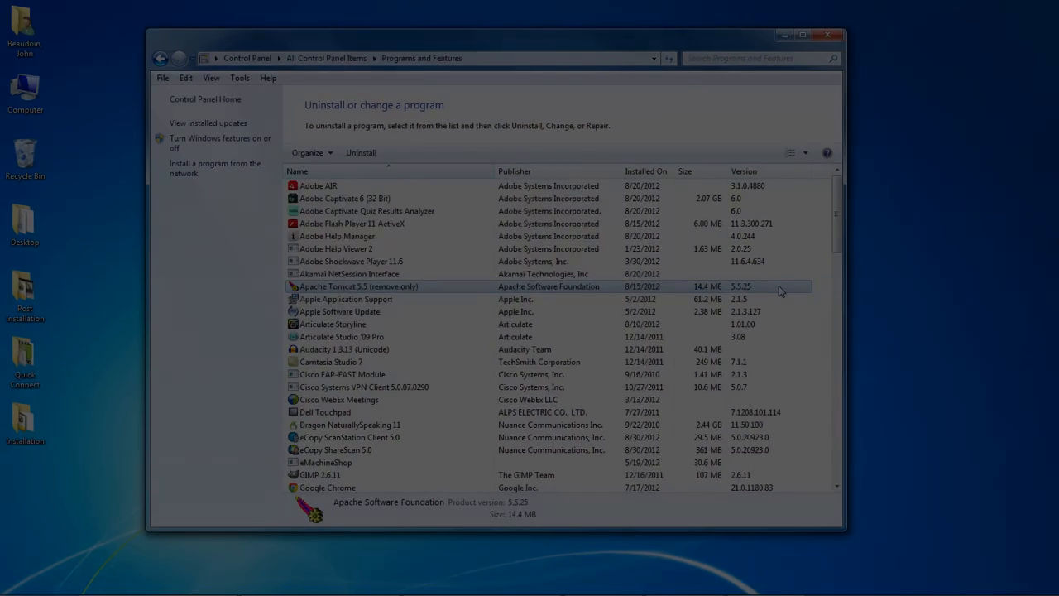
click(834, 35)
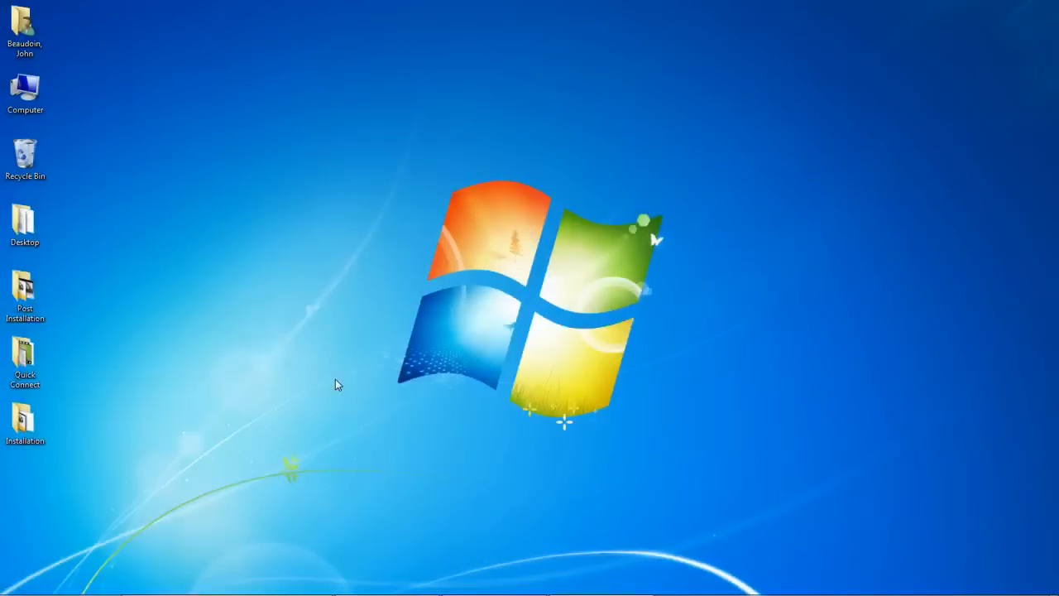
mouse_move(53, 543)
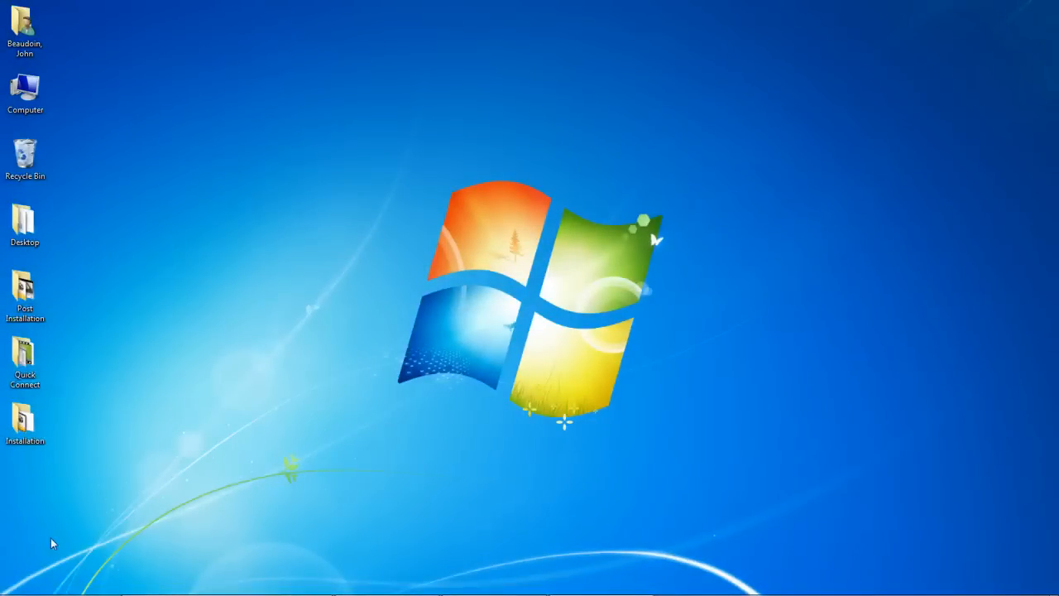
click(12, 582)
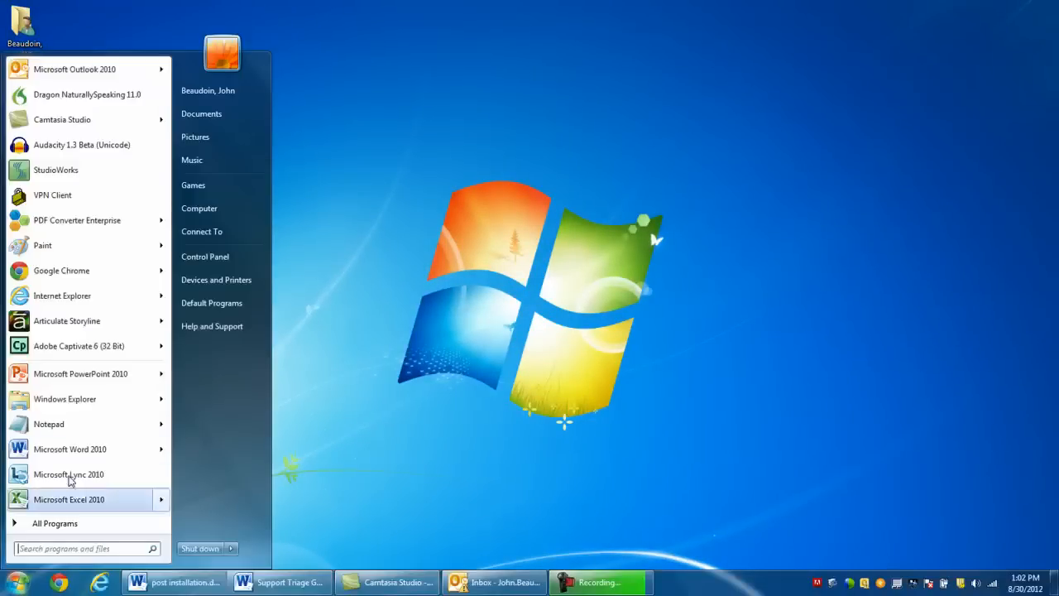
click(63, 295)
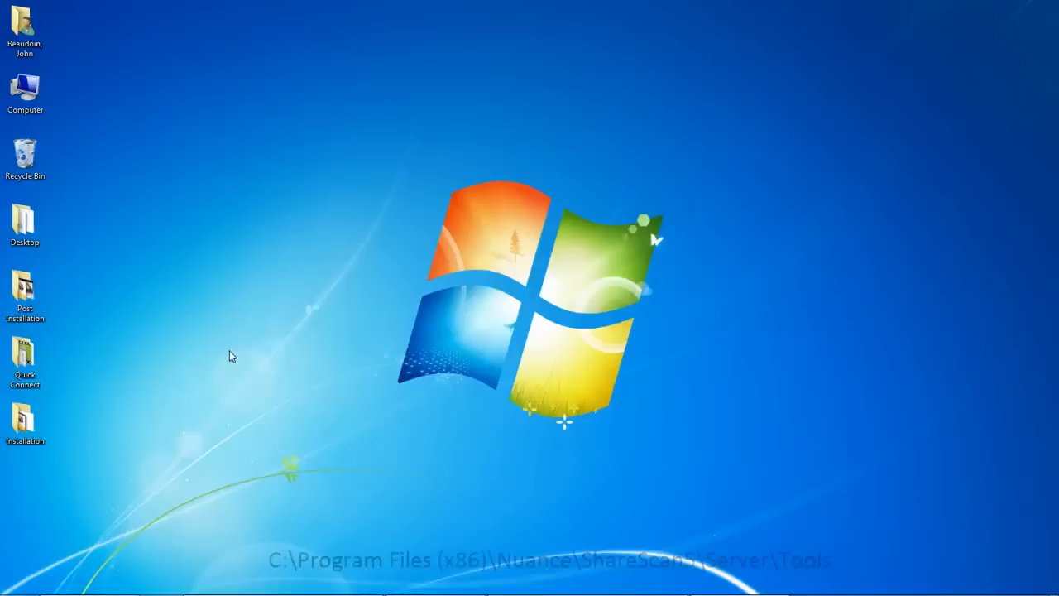
Browse into C:\Program Files (x86)\Nuance\ShareScan5.
click(17, 582)
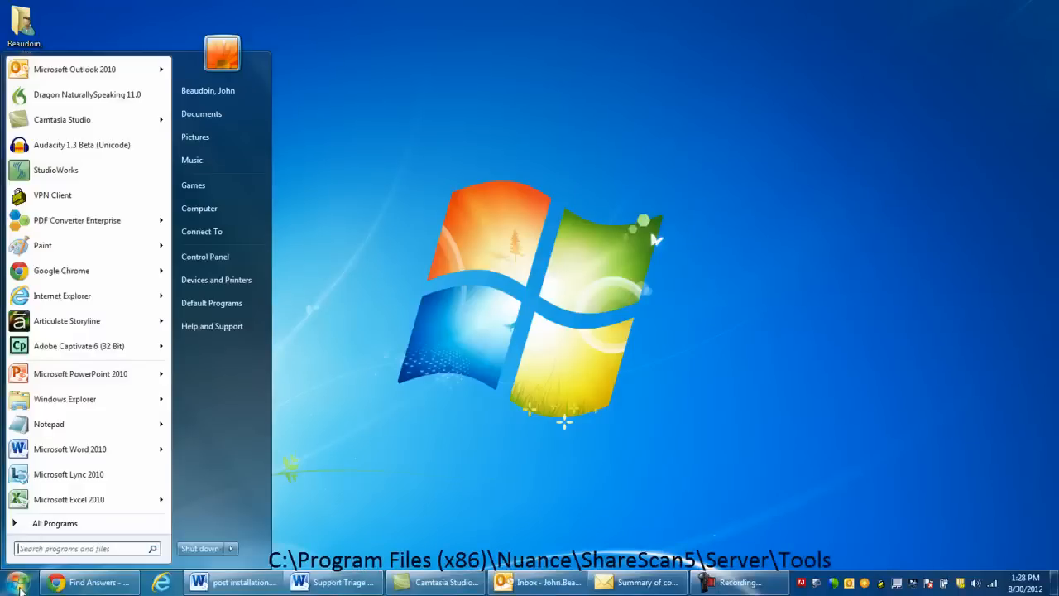
click(202, 113)
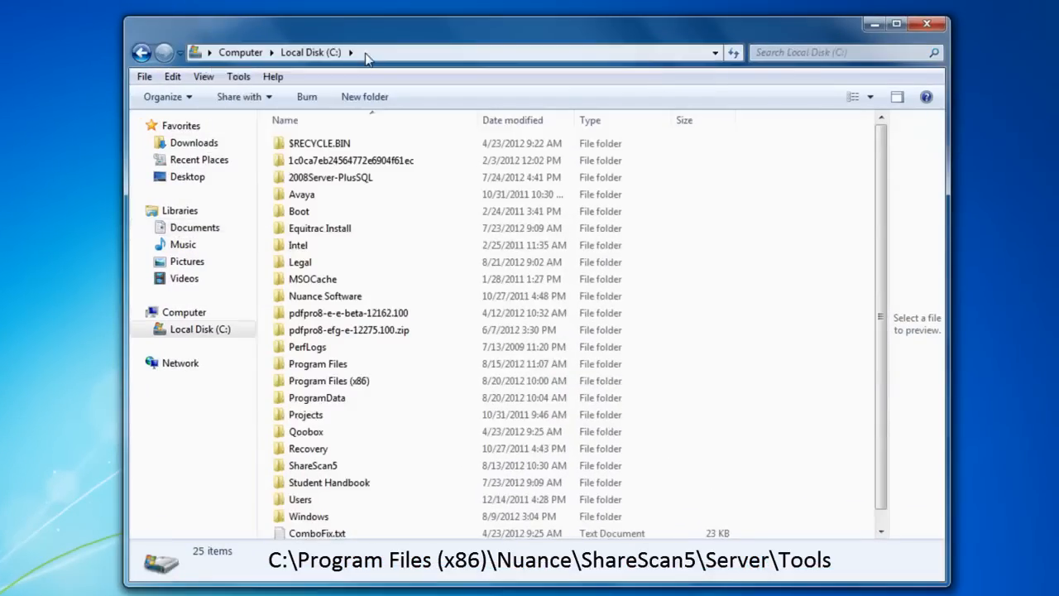
double_click(328, 381)
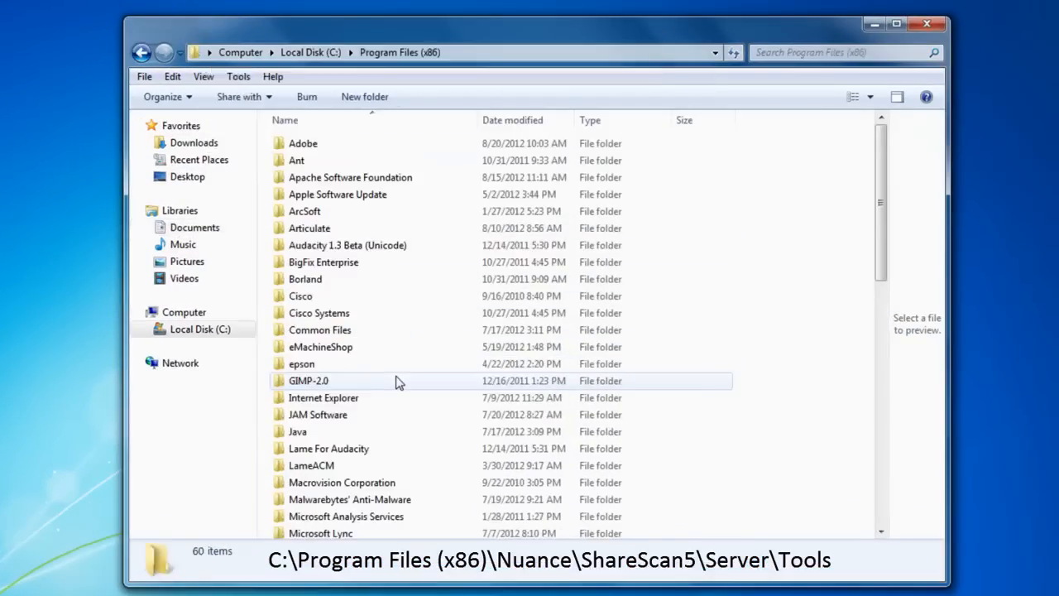
scroll(down, 3)
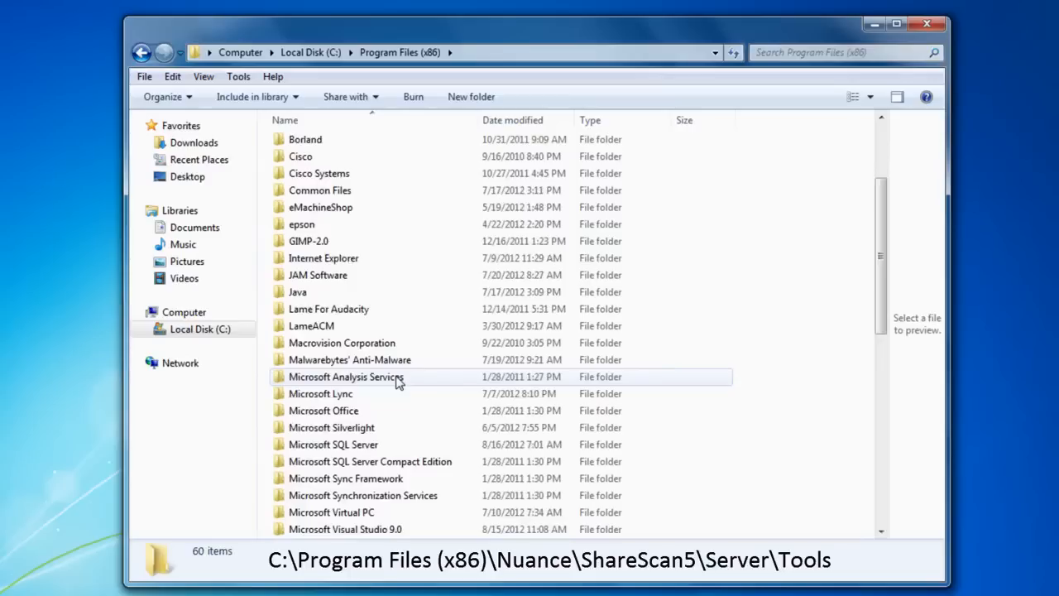
scroll(down, 3)
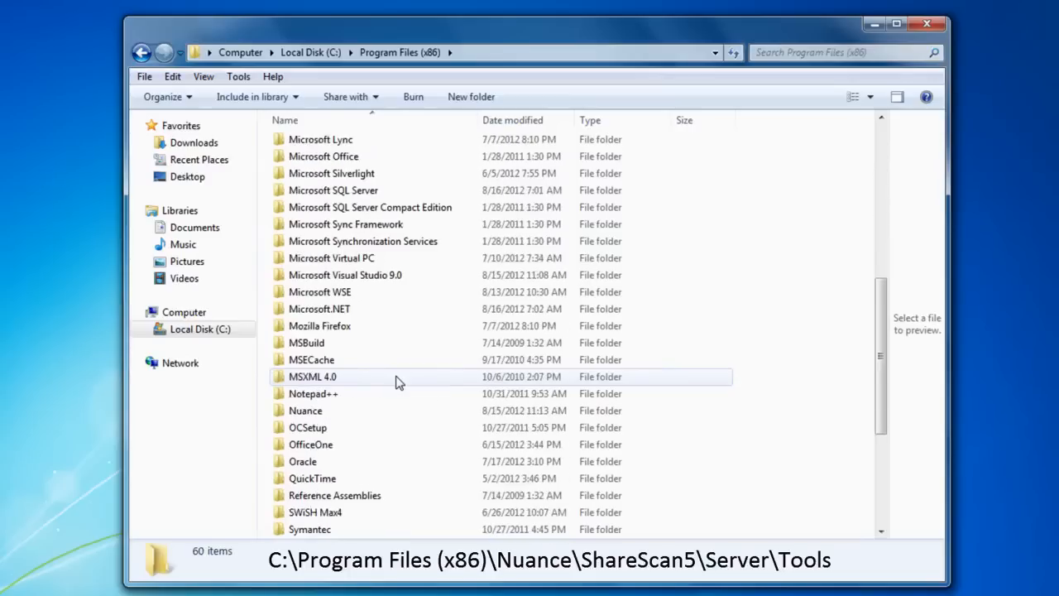
double_click(304, 410)
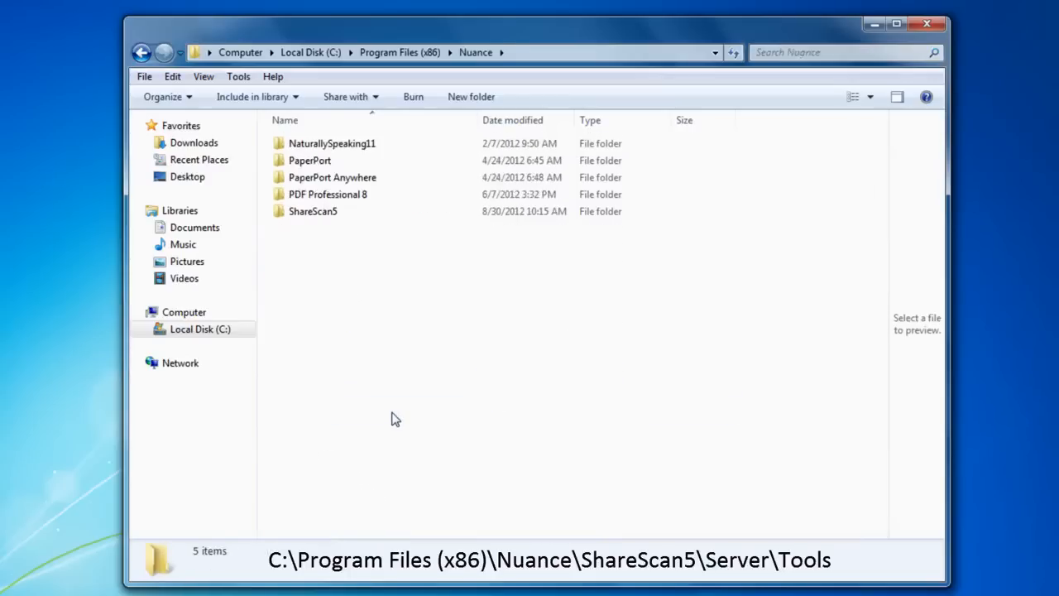
double_click(312, 212)
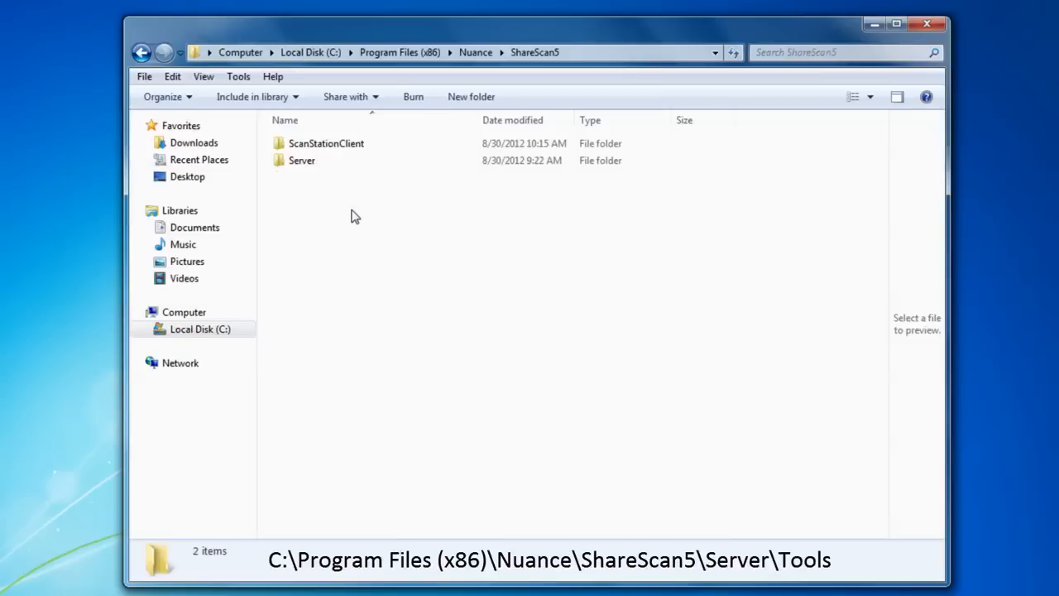
Enter the Server folder and launch ShareScanTroubleshooter.exe from Tools.
click(301, 159)
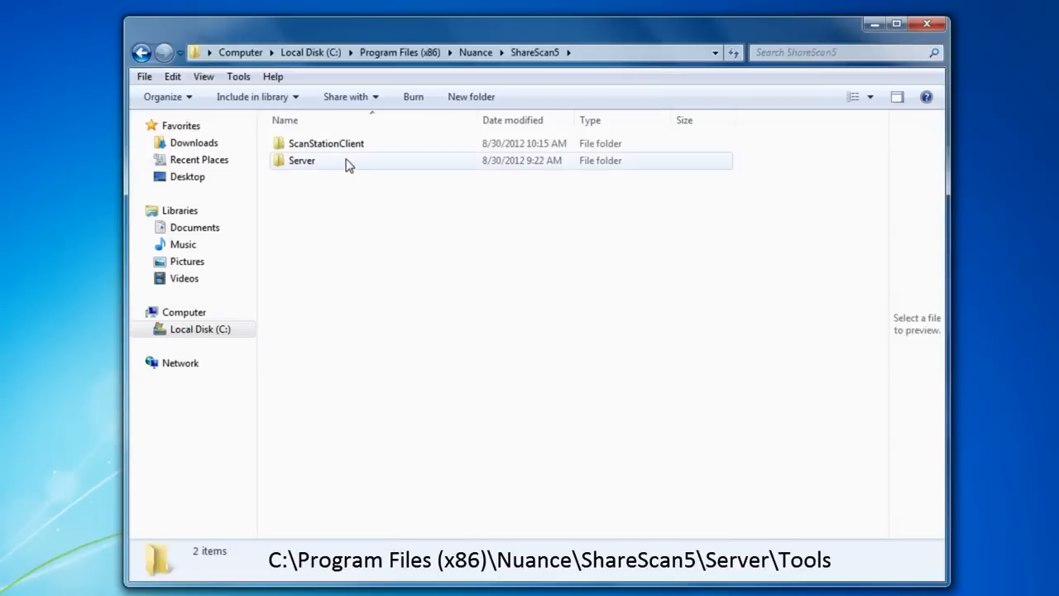
double_click(301, 159)
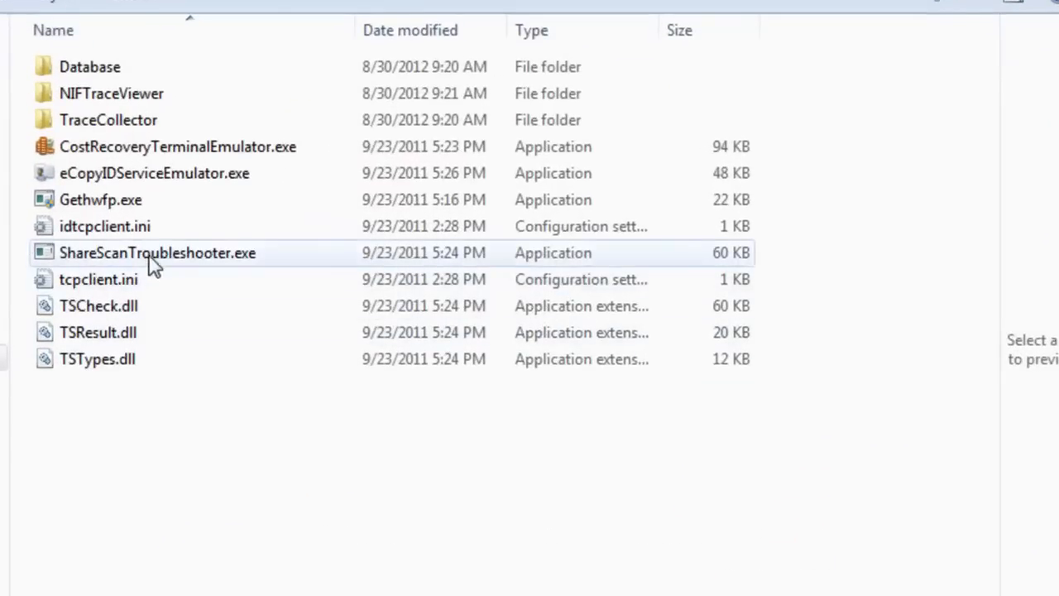
double_click(155, 251)
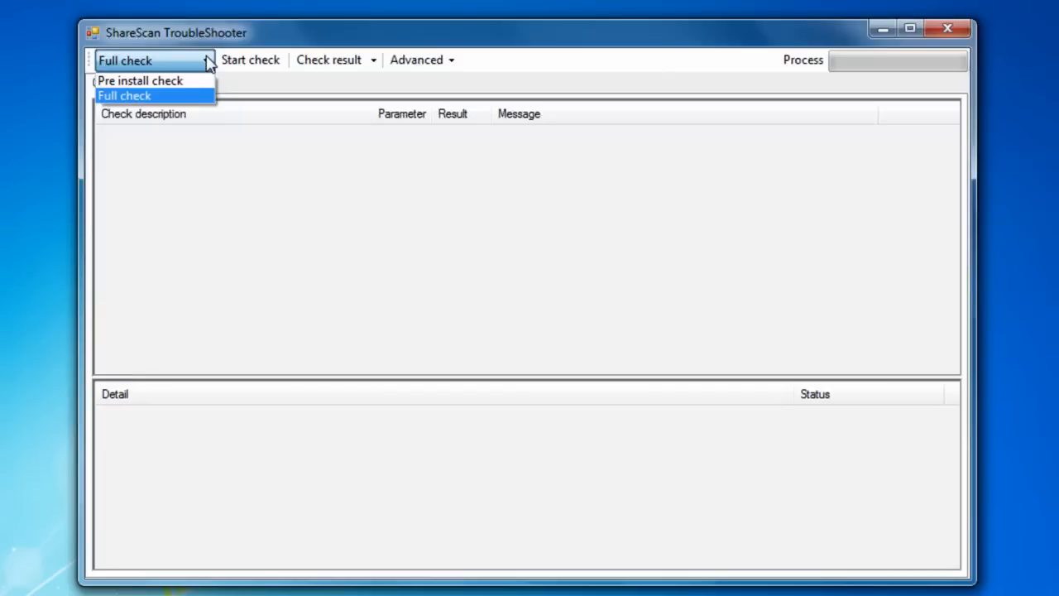
Run the Pre install check and acknowledge the finished message.
click(140, 80)
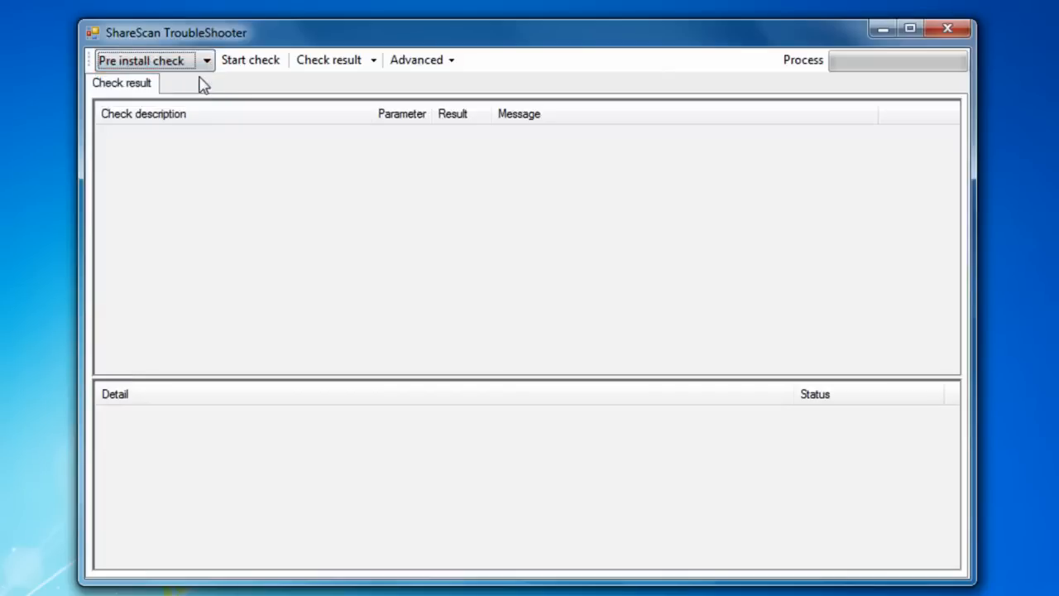
click(250, 60)
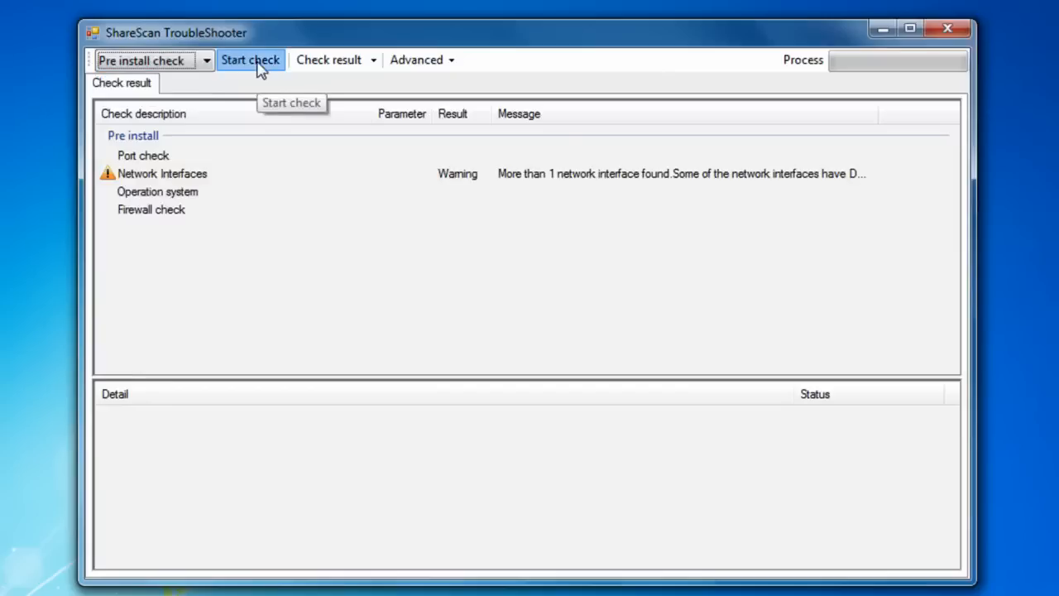
click(250, 60)
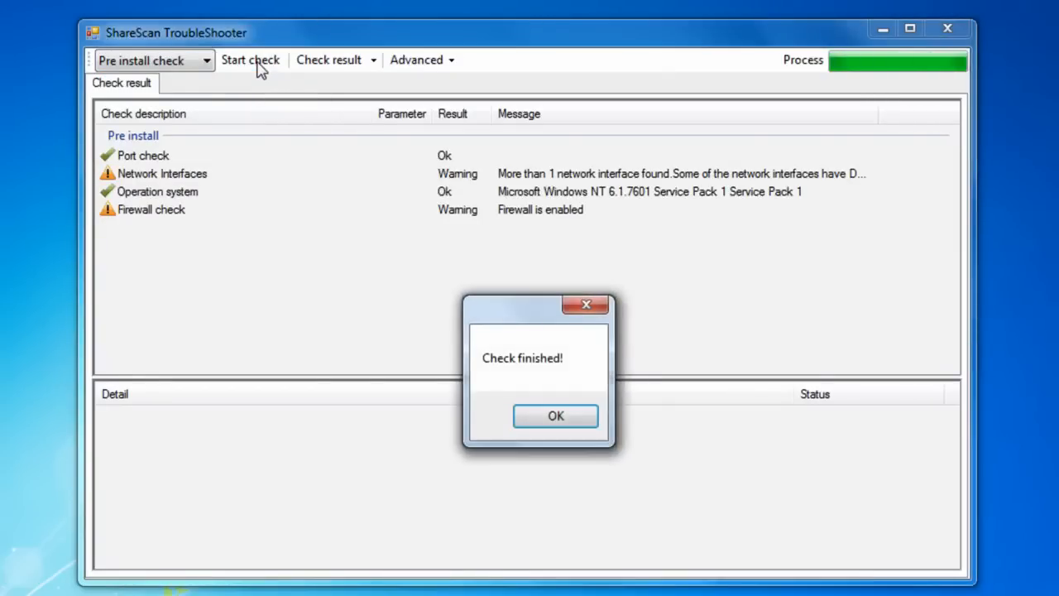
click(556, 416)
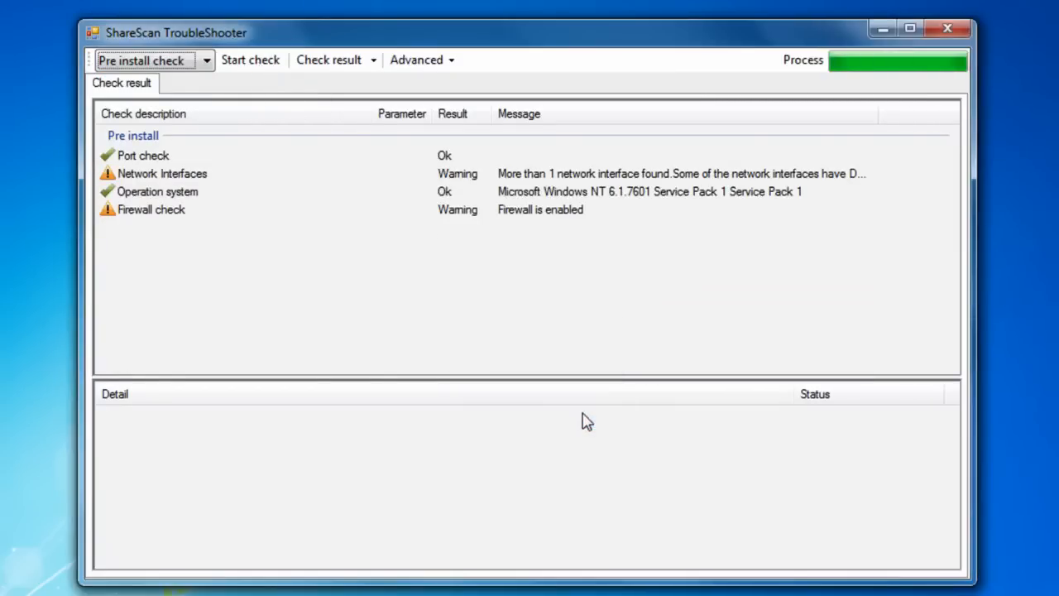
mouse_move(232, 214)
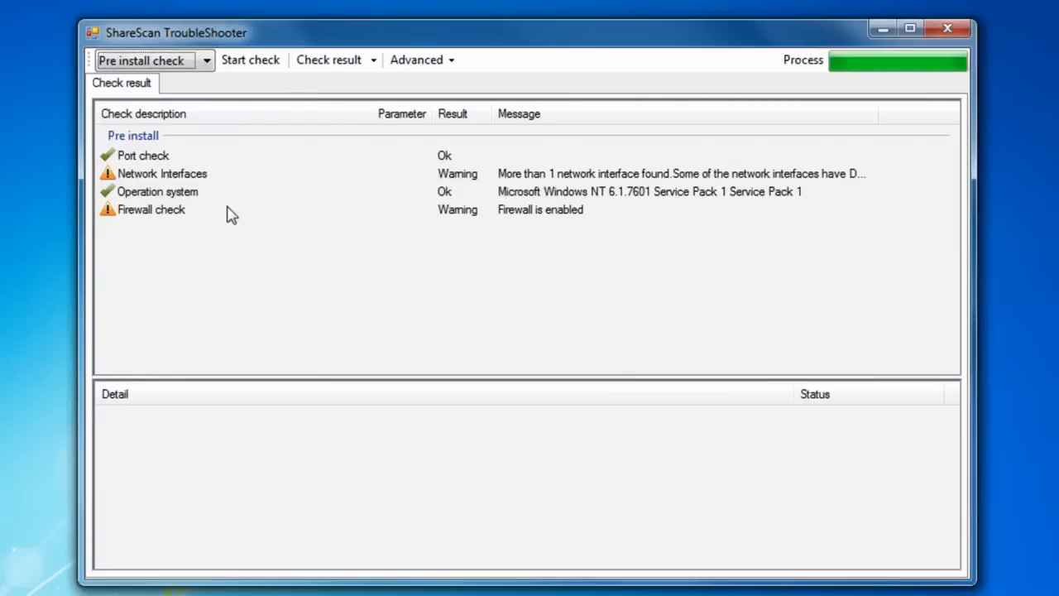
Review details of the operating system result and the network interfaces warning.
click(157, 192)
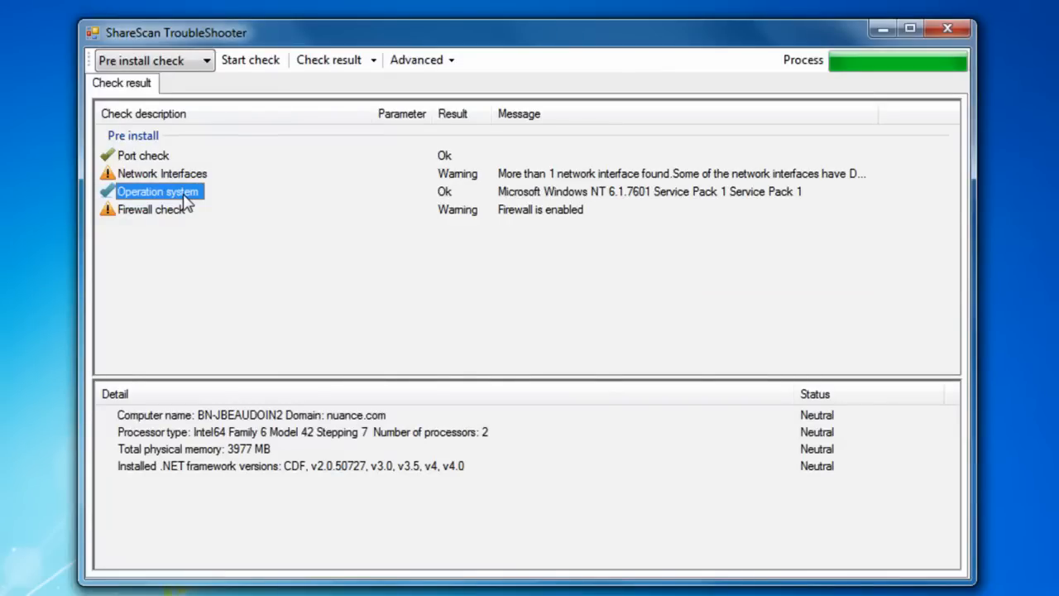
click(162, 174)
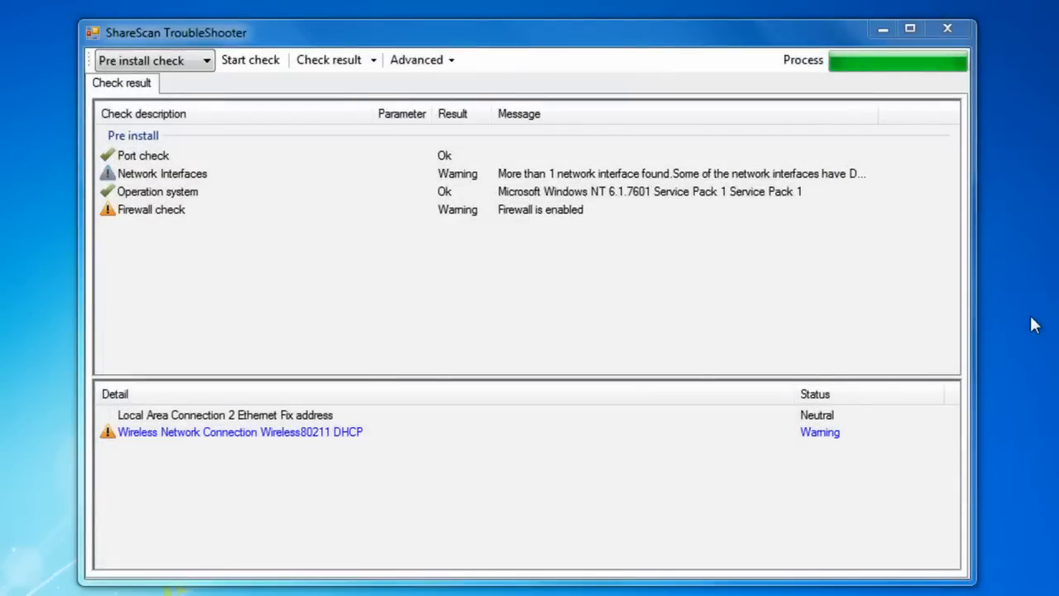
mouse_move(430, 90)
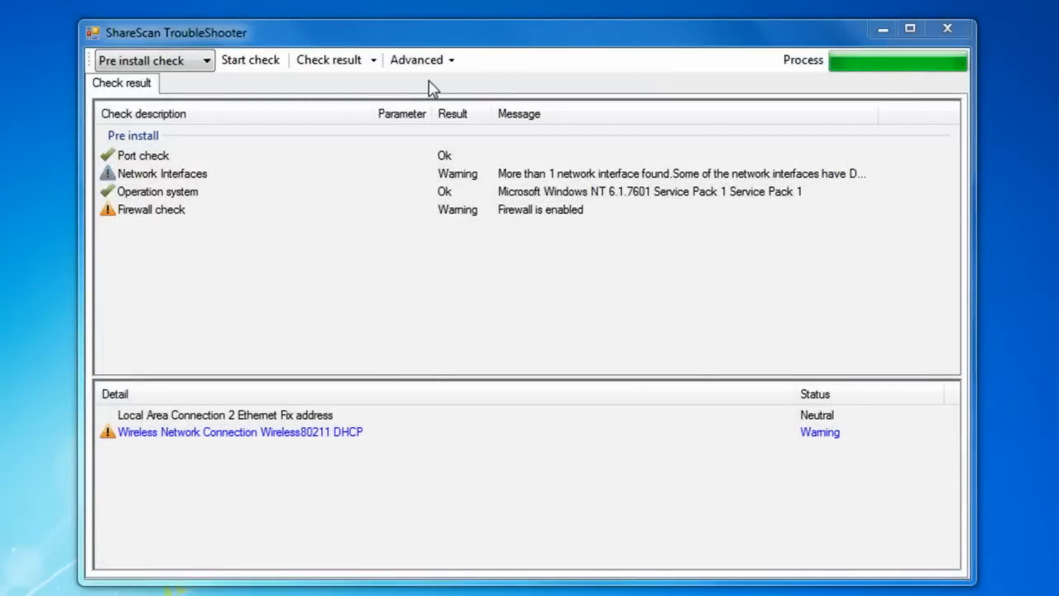
Select Full check and run it, dismissing the check-finished message.
click(155, 59)
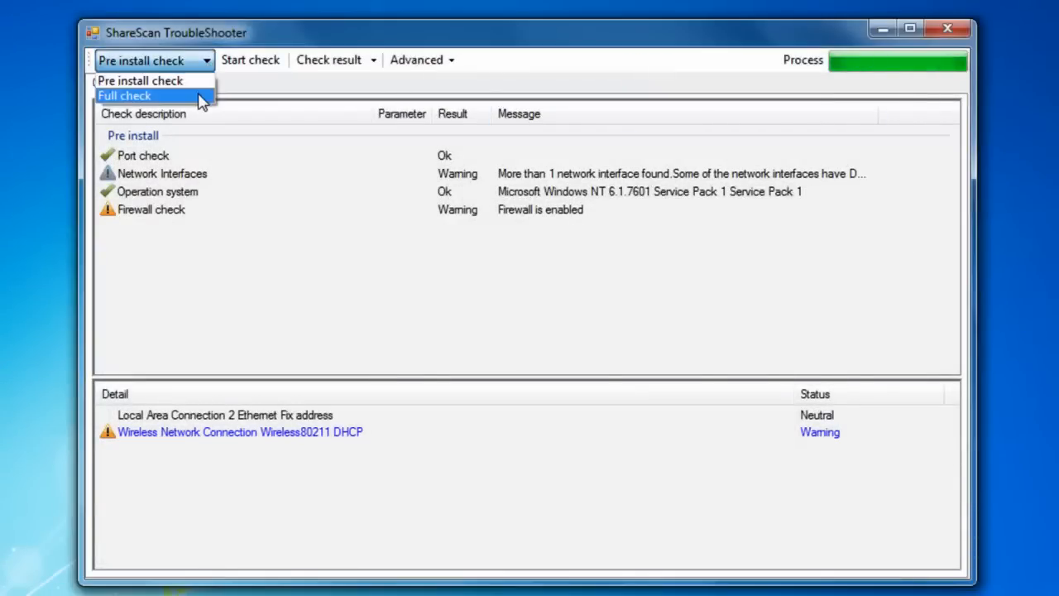
click(124, 94)
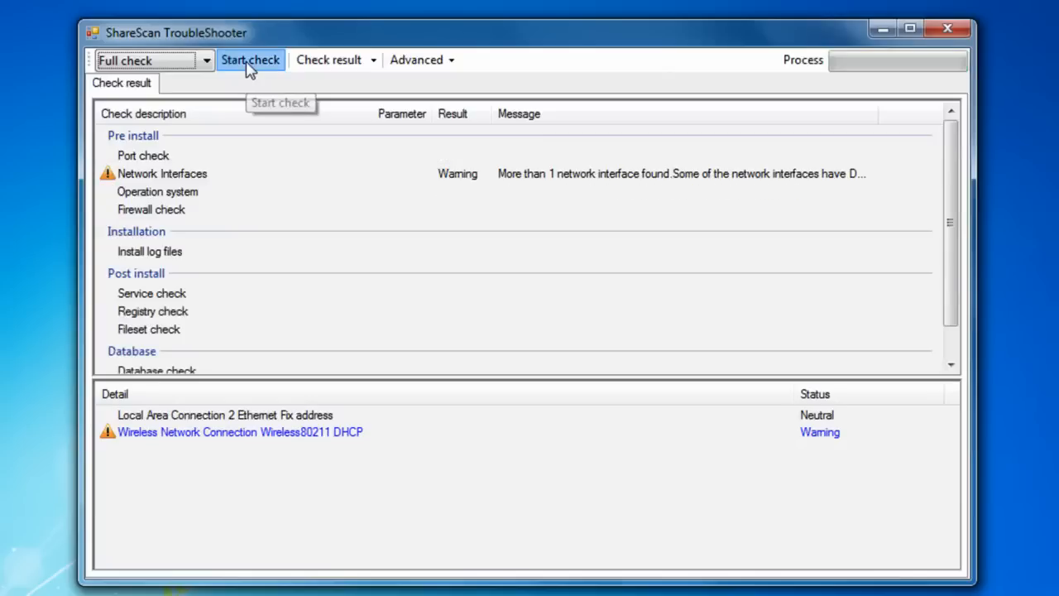
click(250, 59)
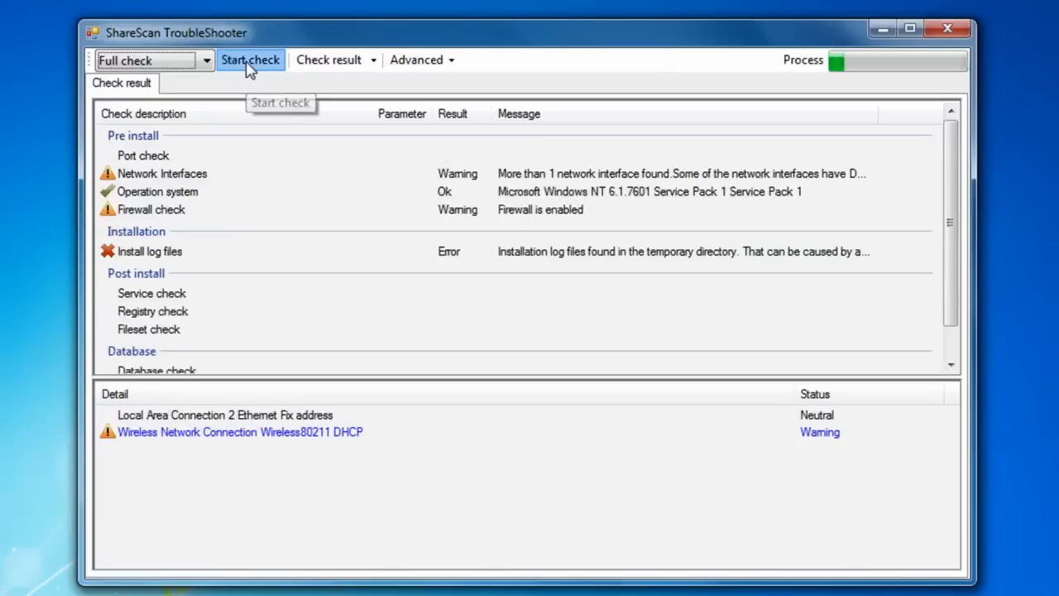
click(249, 59)
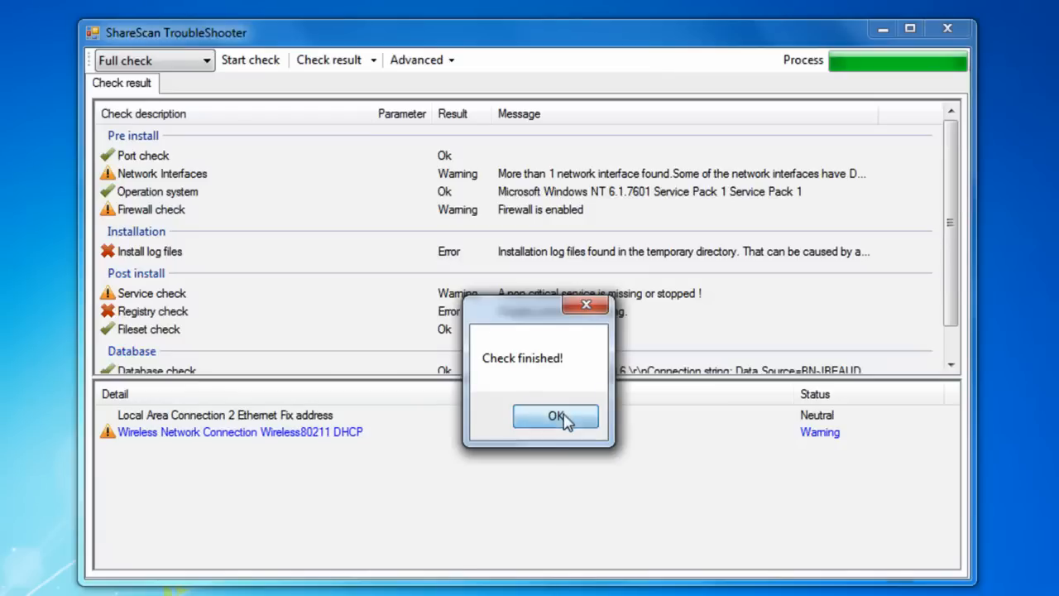
click(556, 415)
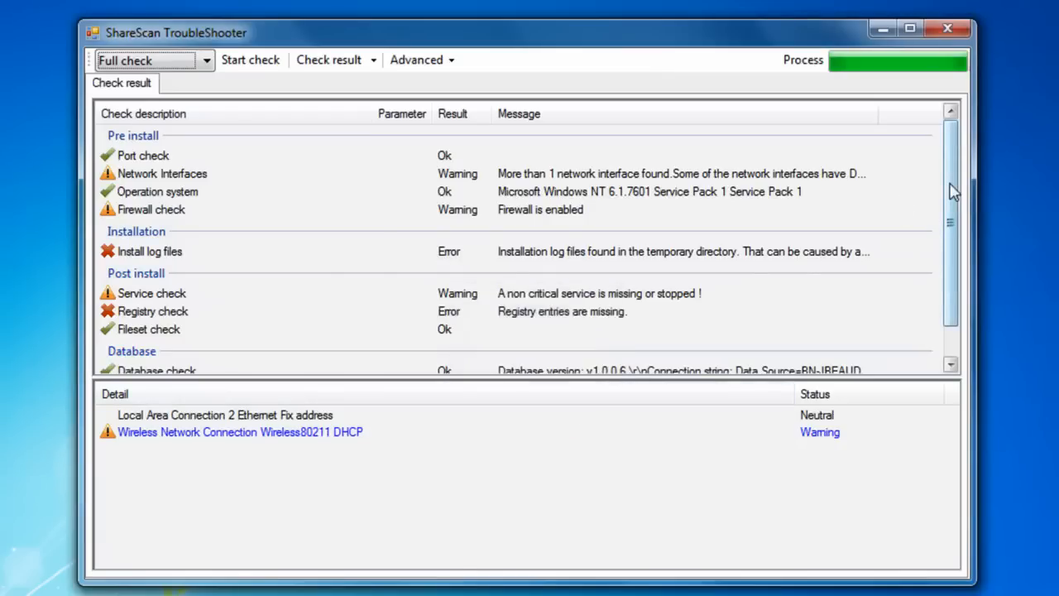
Review the install-log and registry error results, then clear the results list.
scroll(down, 3)
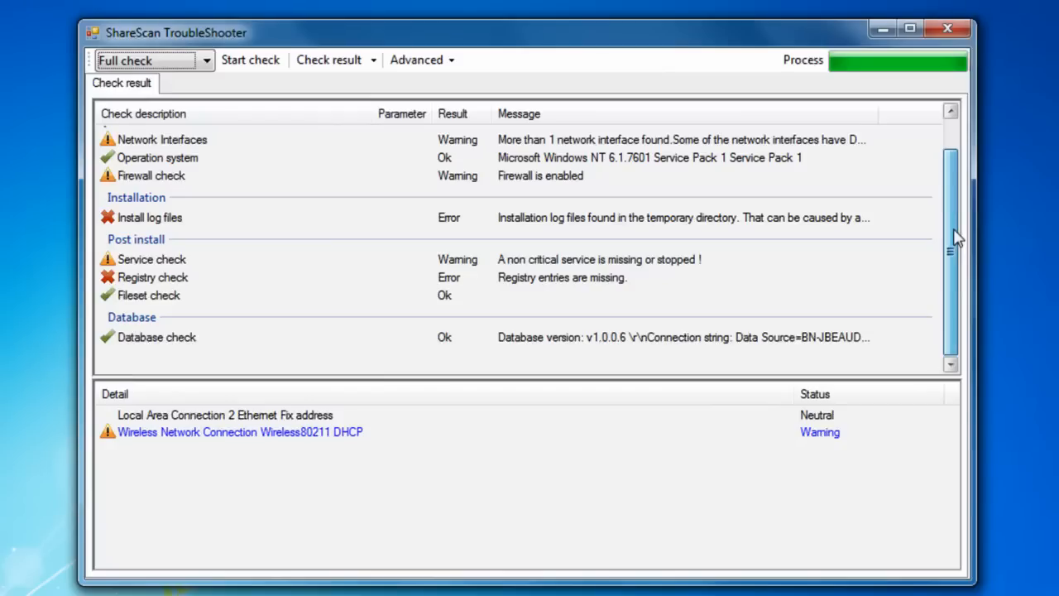
click(156, 338)
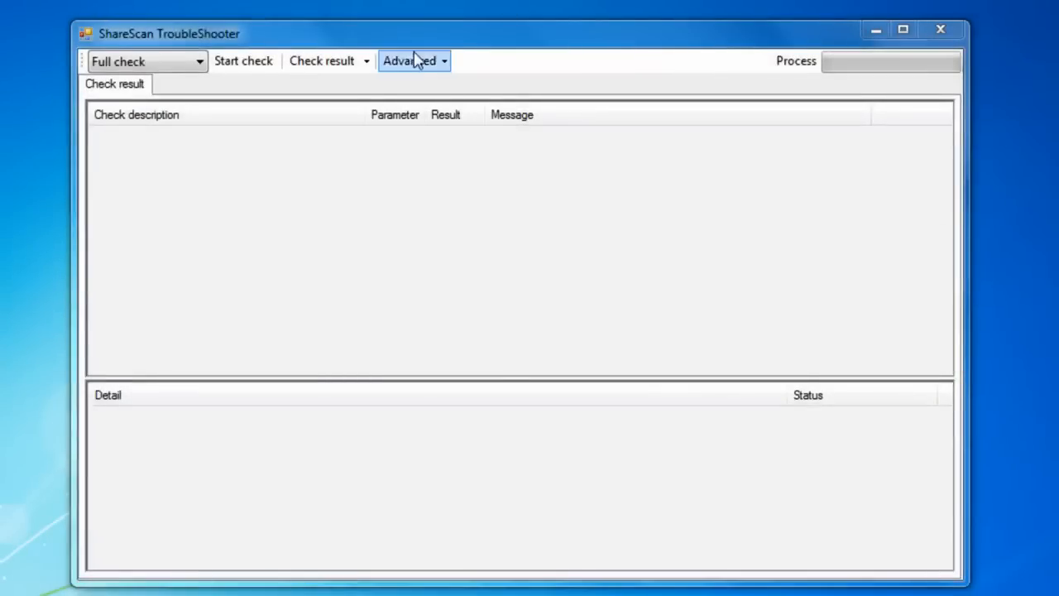
From Advanced, start Test / set connection and load the stored configuration data.
click(414, 60)
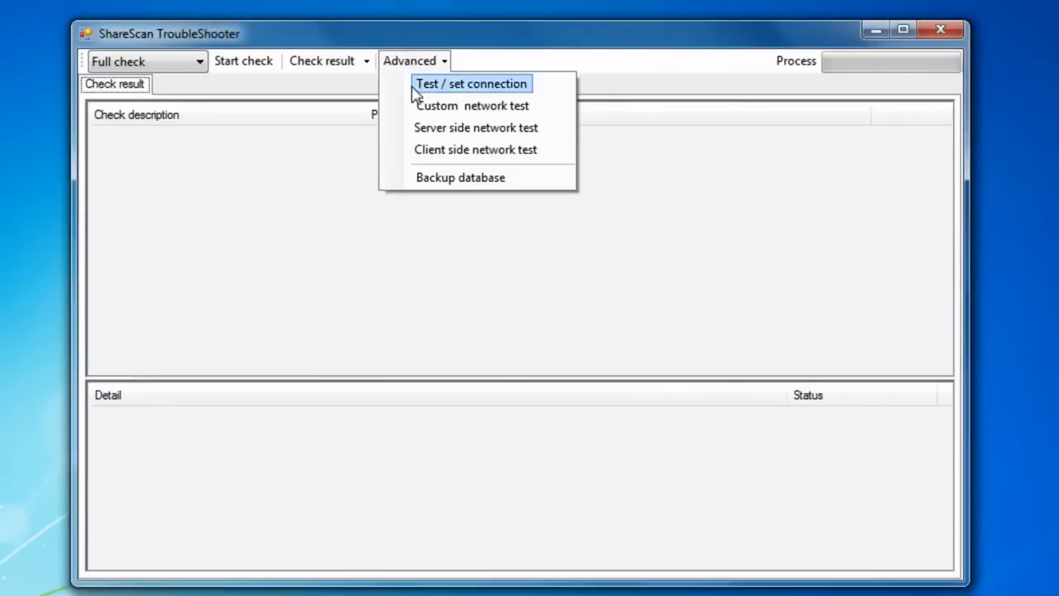
click(470, 83)
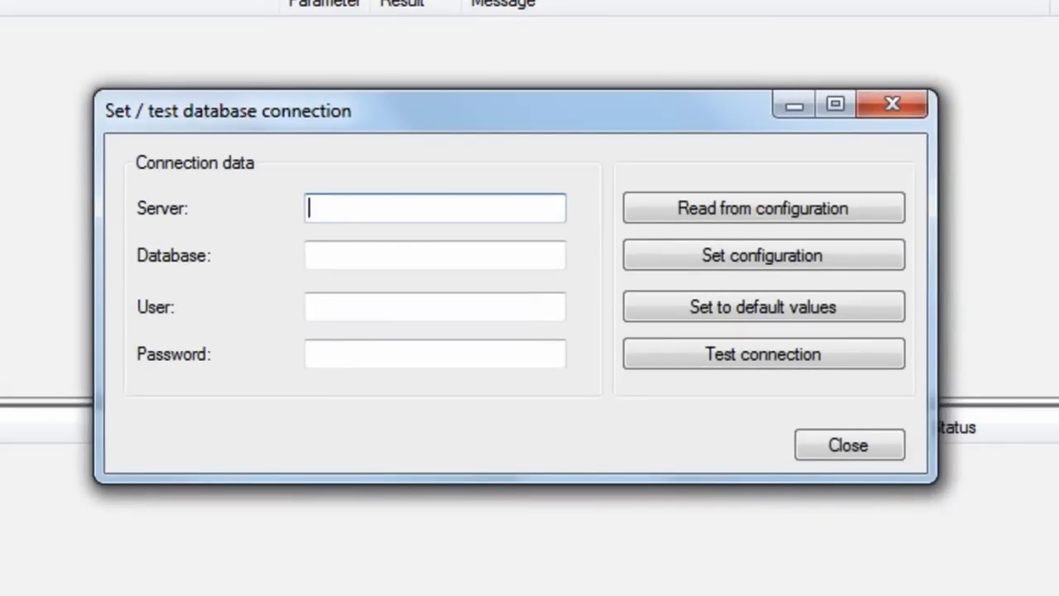
click(762, 208)
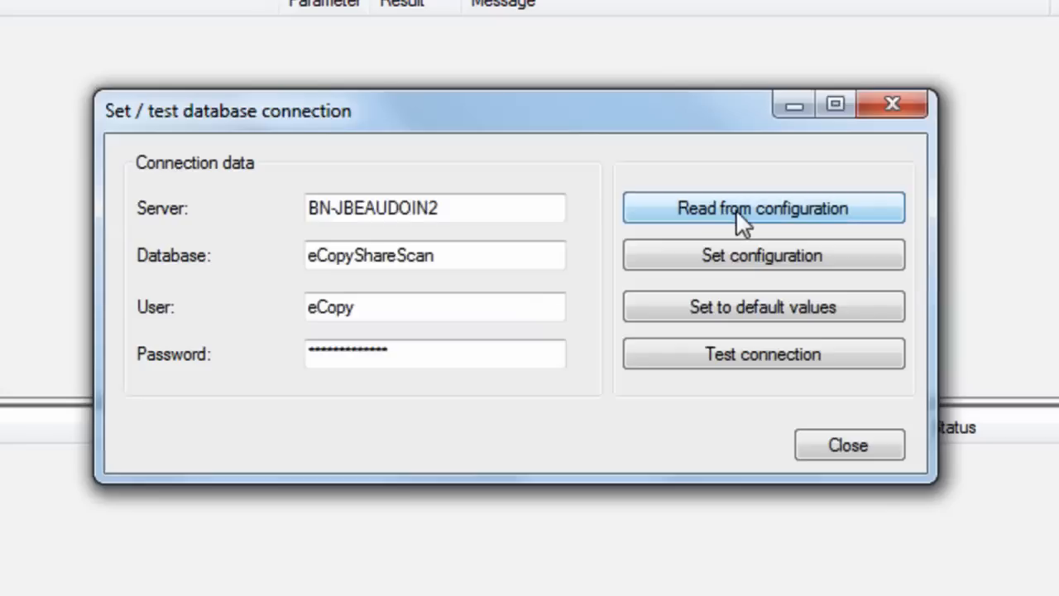
Test the database connection (v1.0.0.6 success), close the window and return to Advanced tests.
click(761, 354)
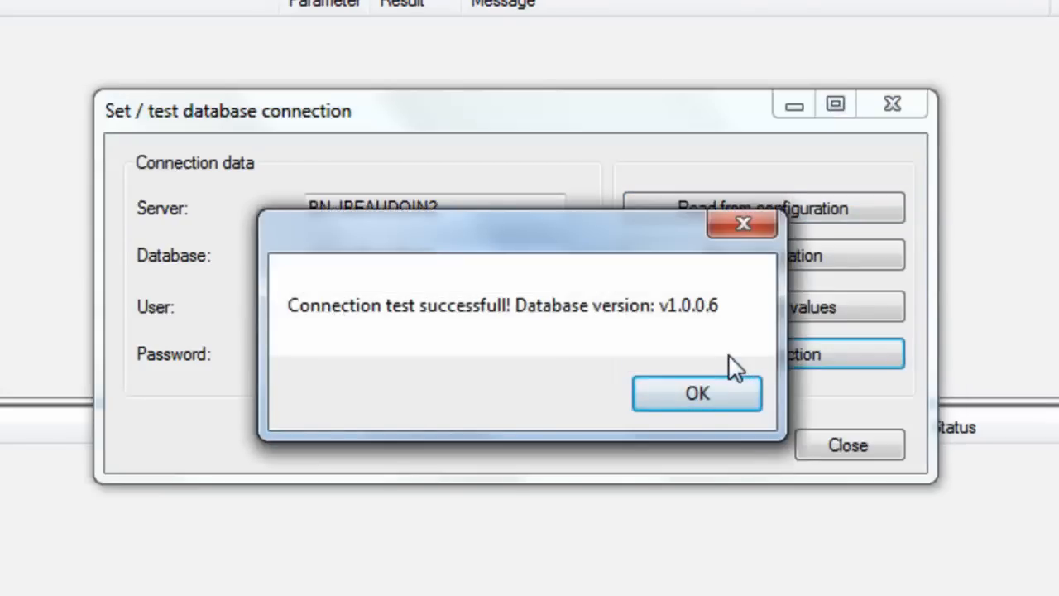
click(695, 394)
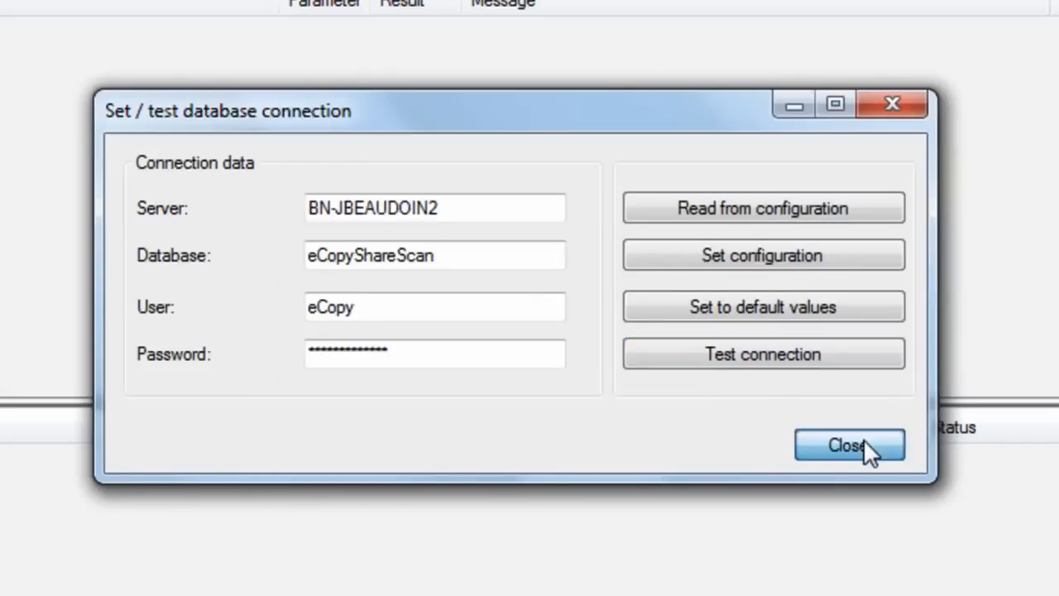
click(851, 445)
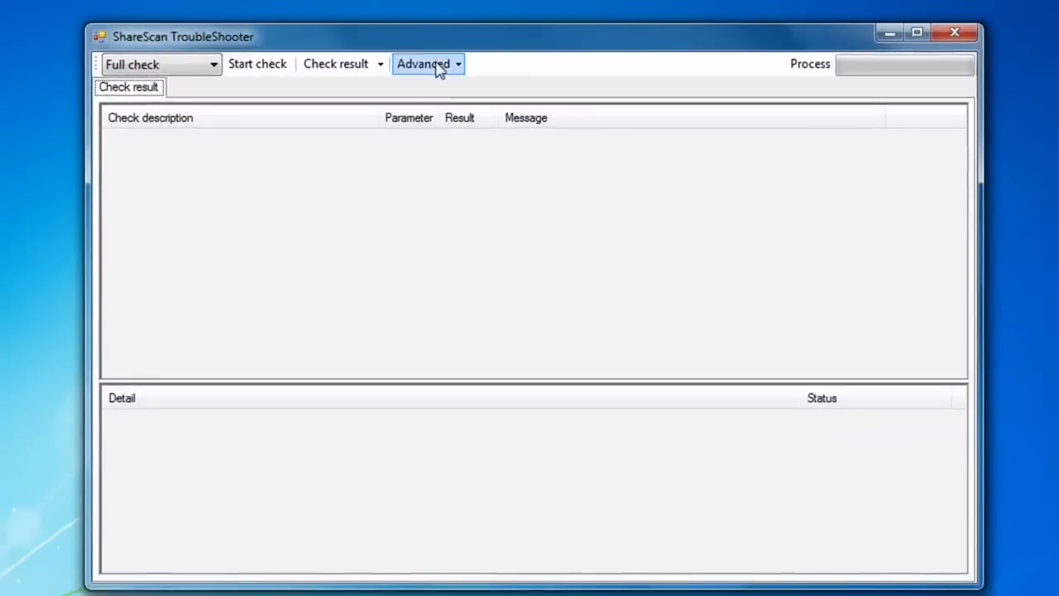
click(423, 63)
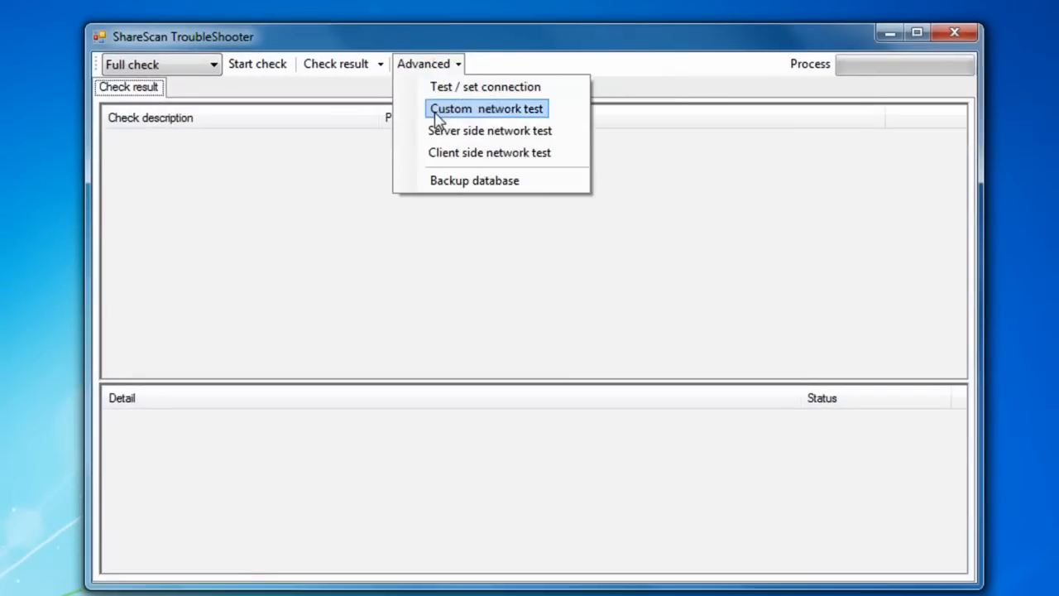